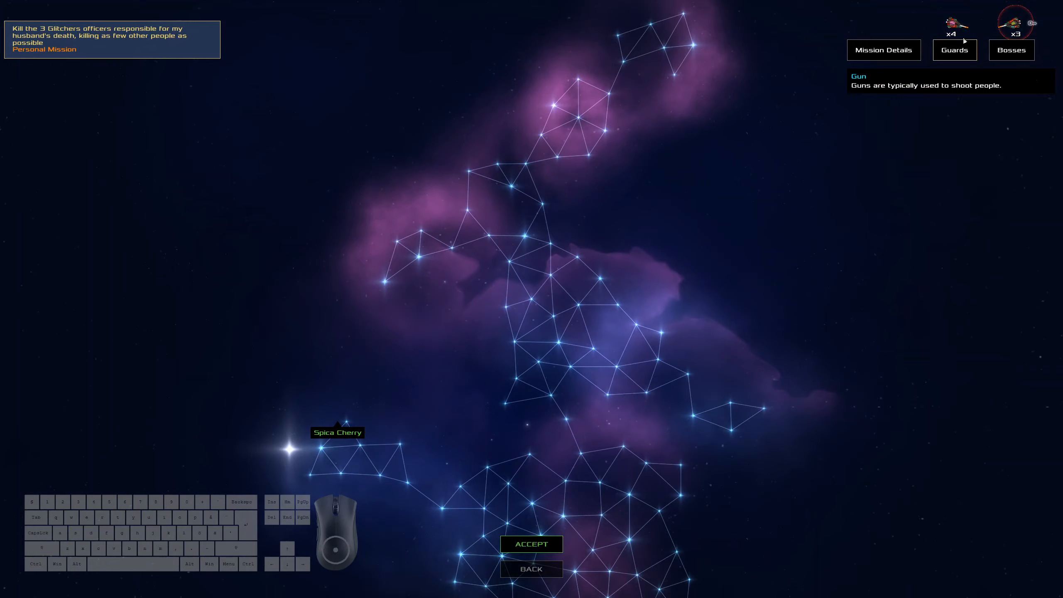
Step: Read the Mission 1 of 3 briefing details and accept the mission
left_click(883, 50)
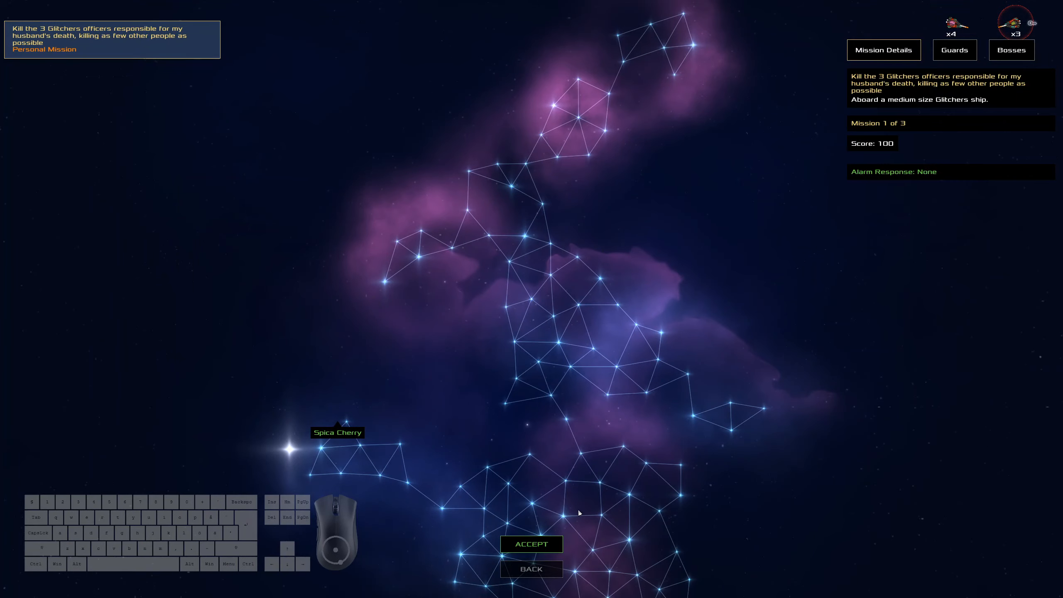
left_click(530, 543)
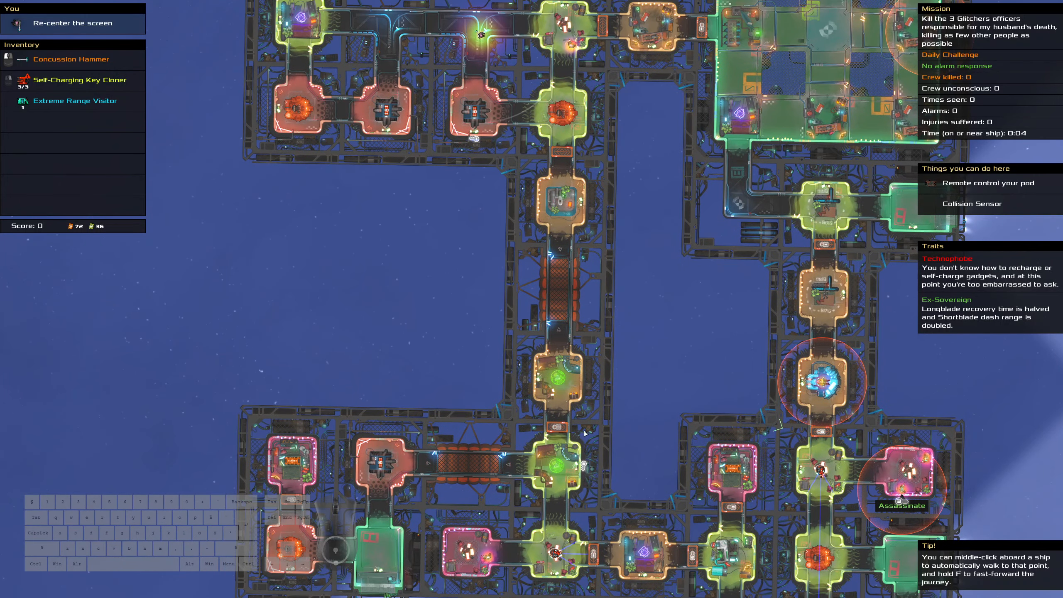
mouse_move(575, 466)
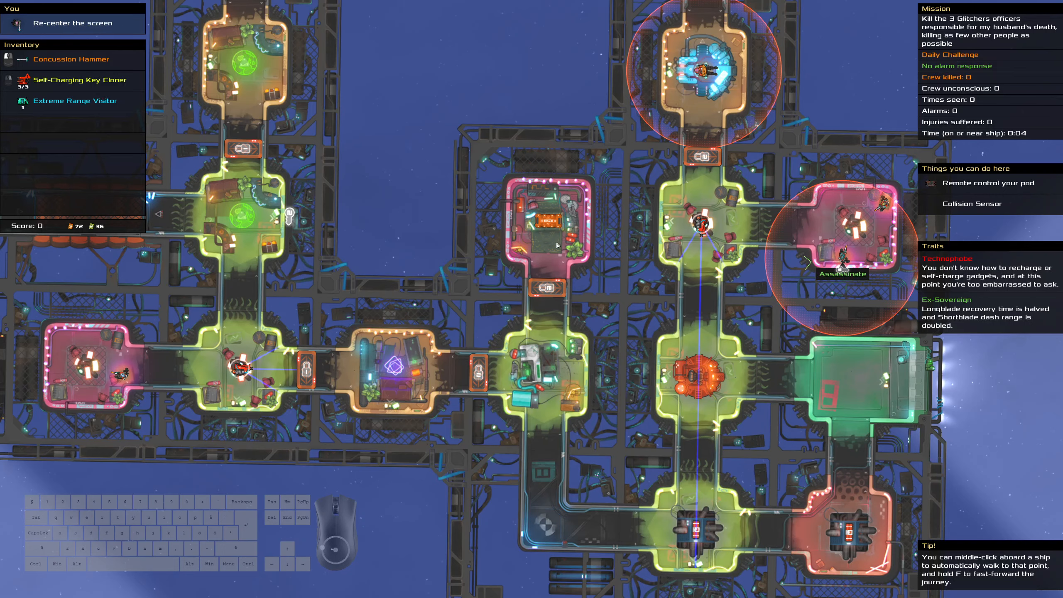
mouse_move(535, 222)
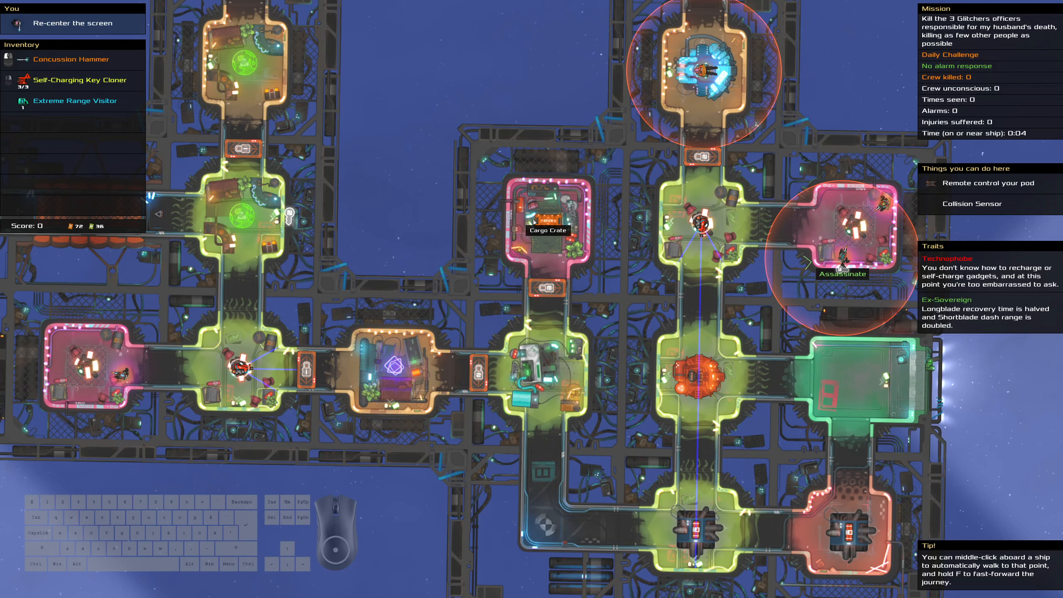
mouse_move(533, 222)
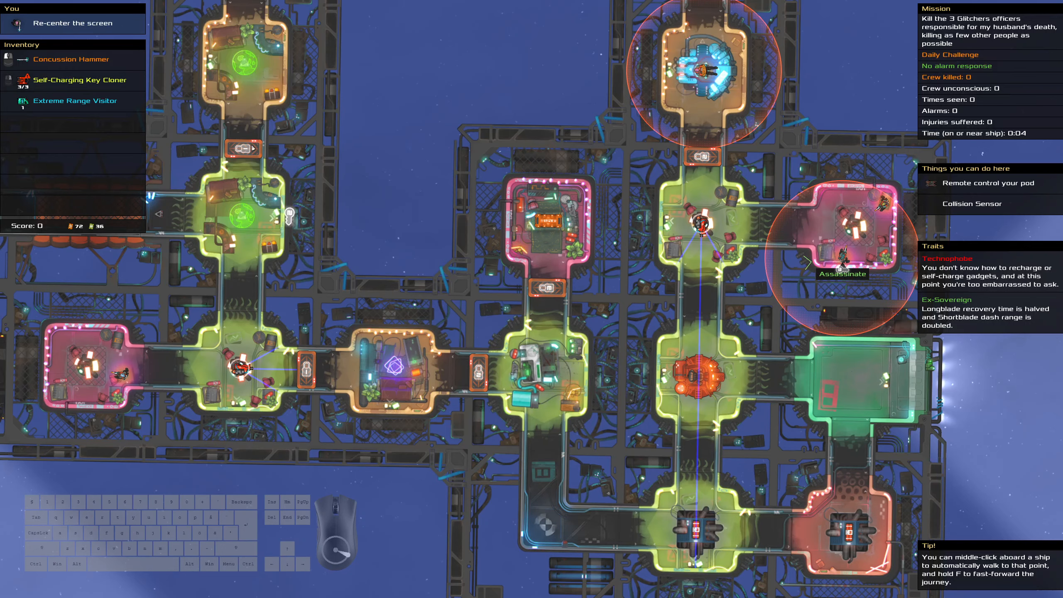
mouse_move(874, 278)
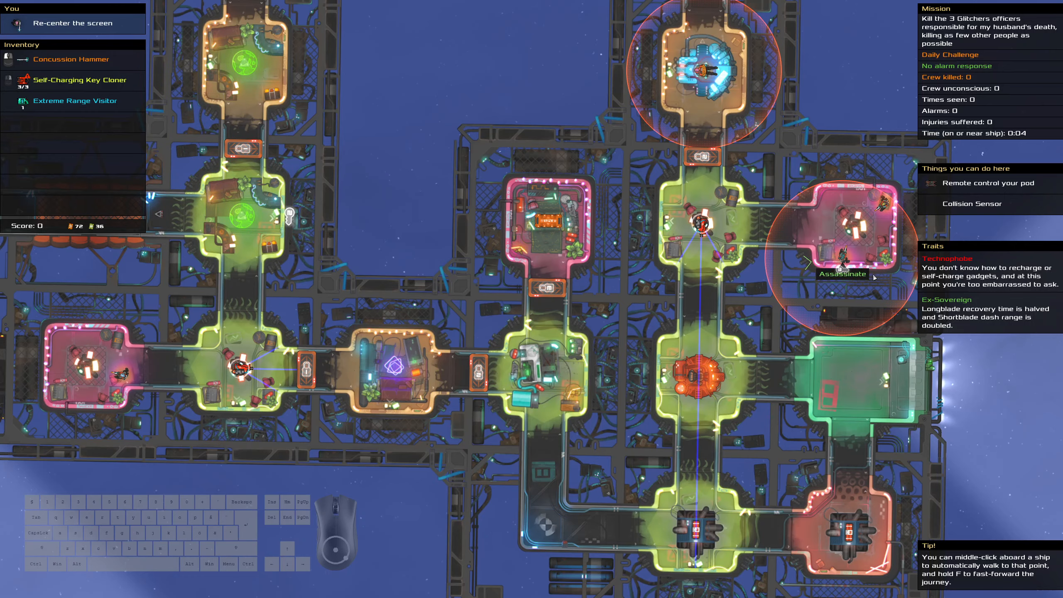
mouse_move(581, 270)
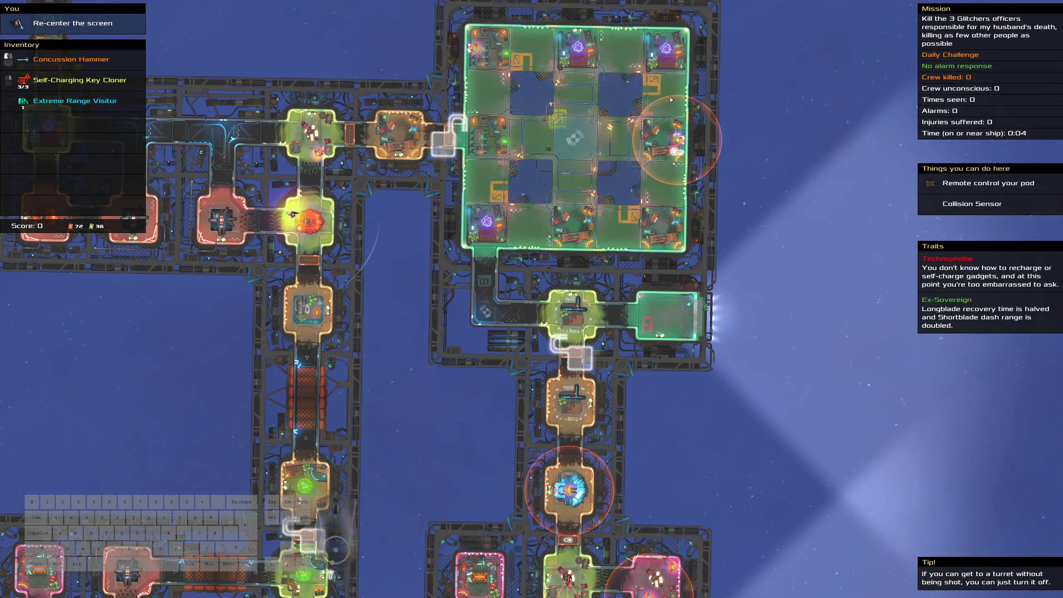
mouse_move(487, 155)
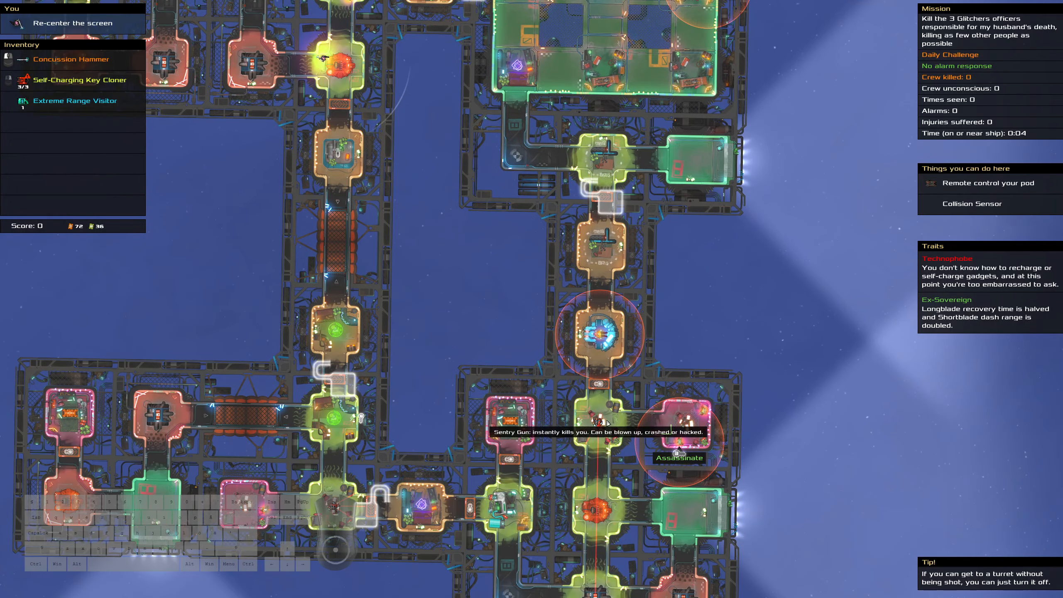
mouse_move(724, 432)
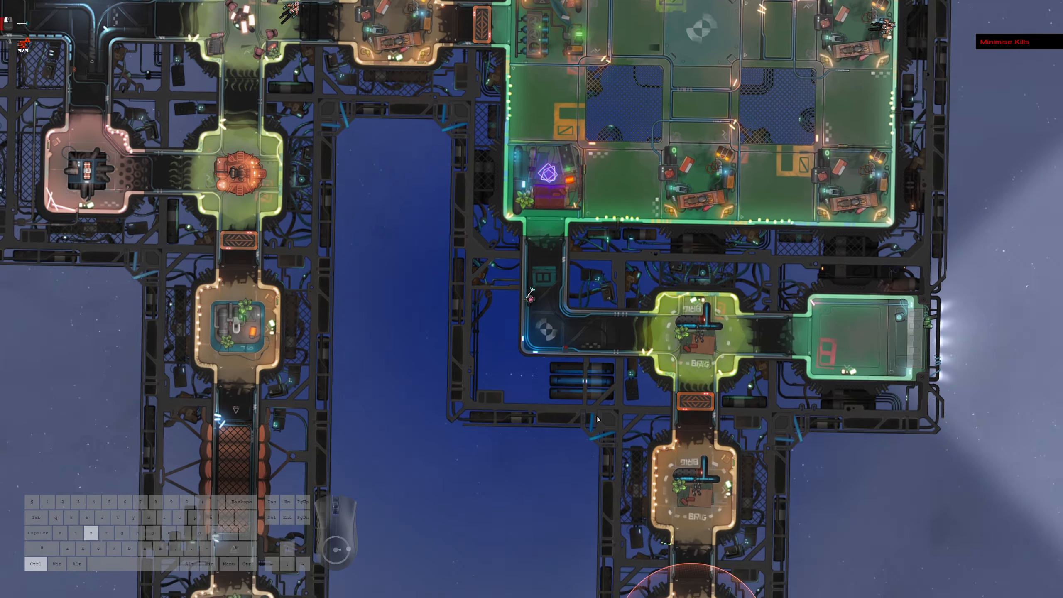
Step: Zoom out over the Glitchers ship to inspect its rooms and guards
scroll("down", 3)
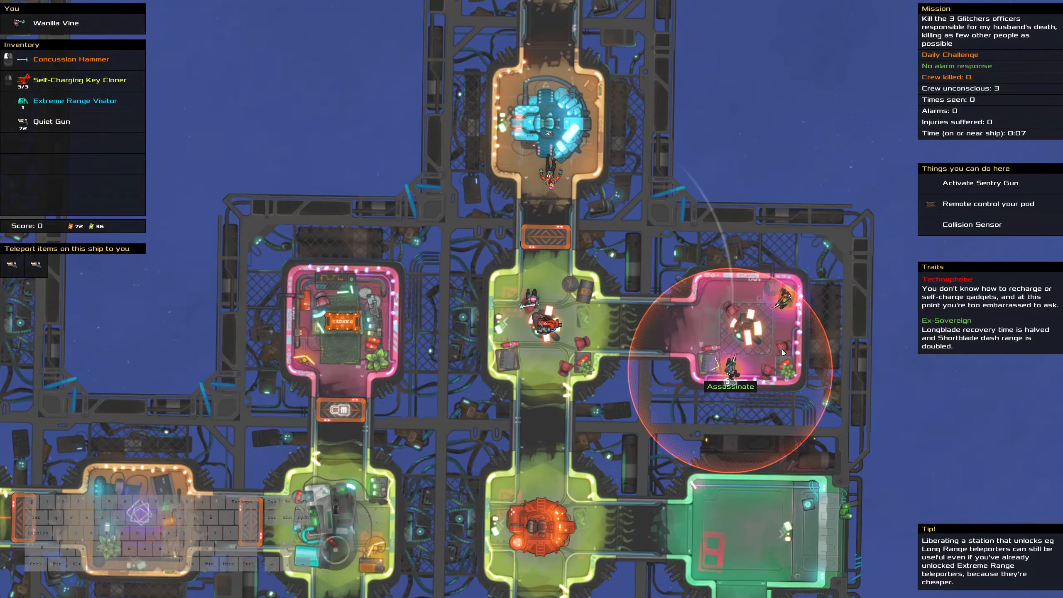
mouse_move(729, 370)
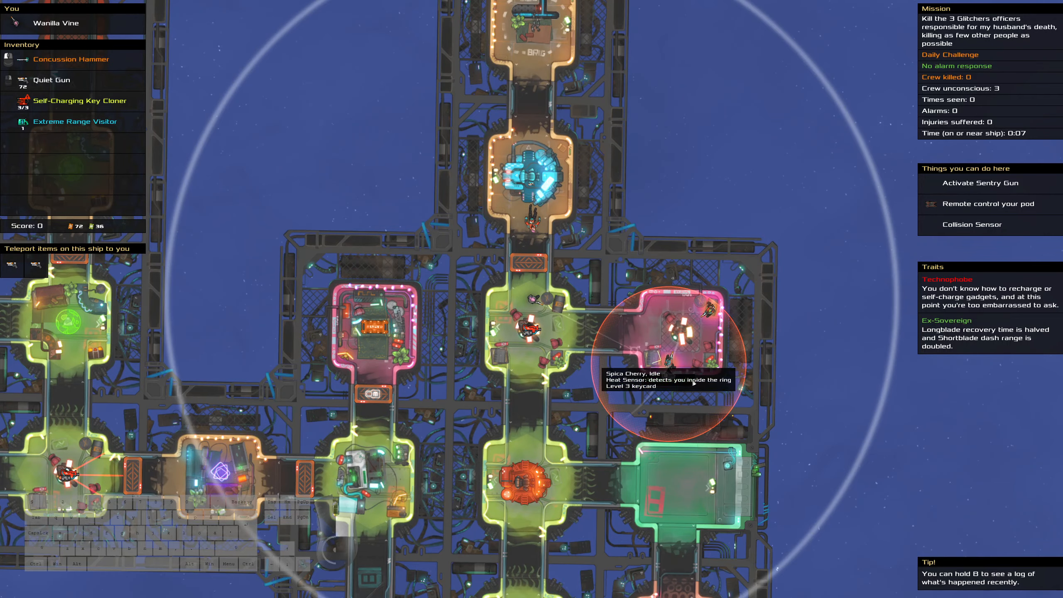
mouse_move(666, 371)
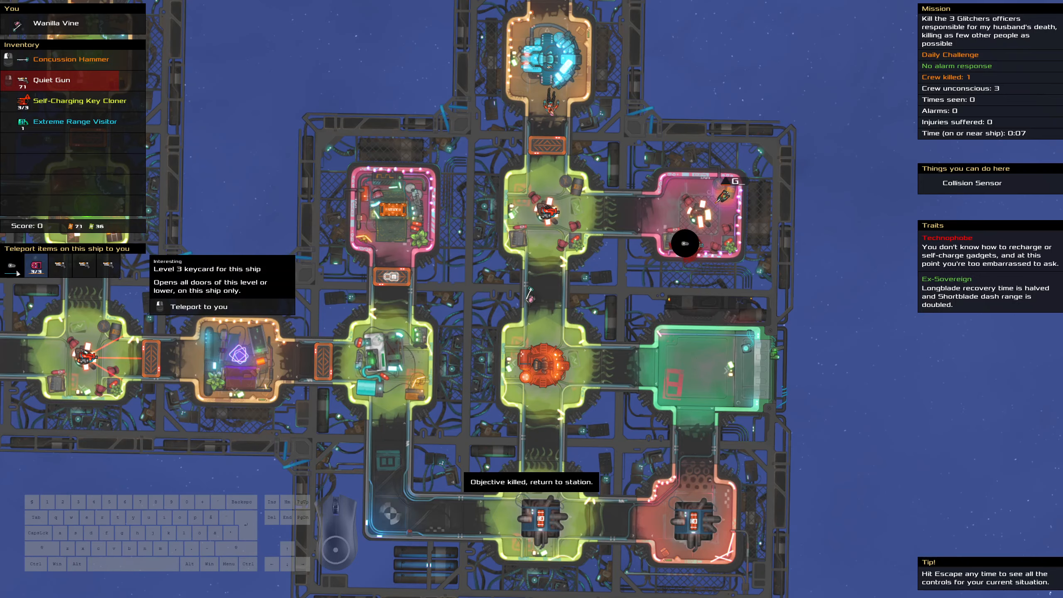
Step: Pick up the Quiet Gun and keep the new Long Range Glitch Trap
left_click(199, 306)
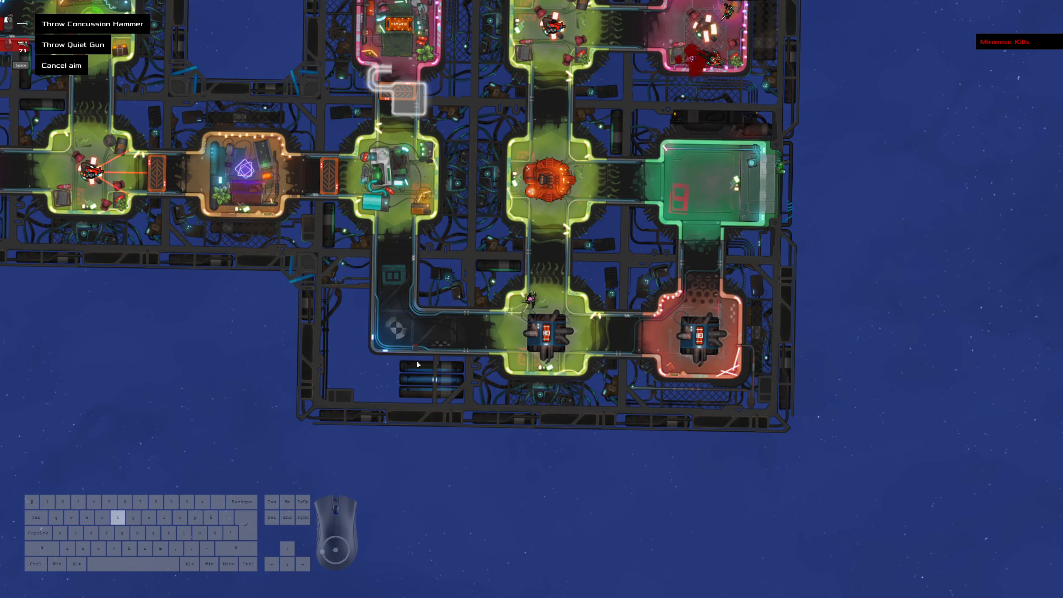
mouse_move(420, 345)
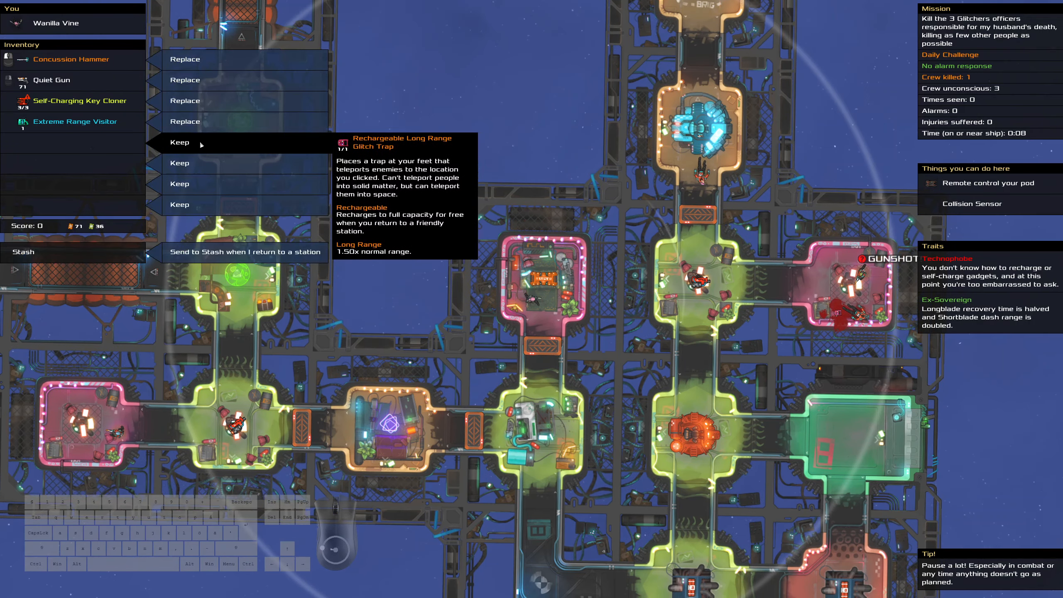
left_click(179, 142)
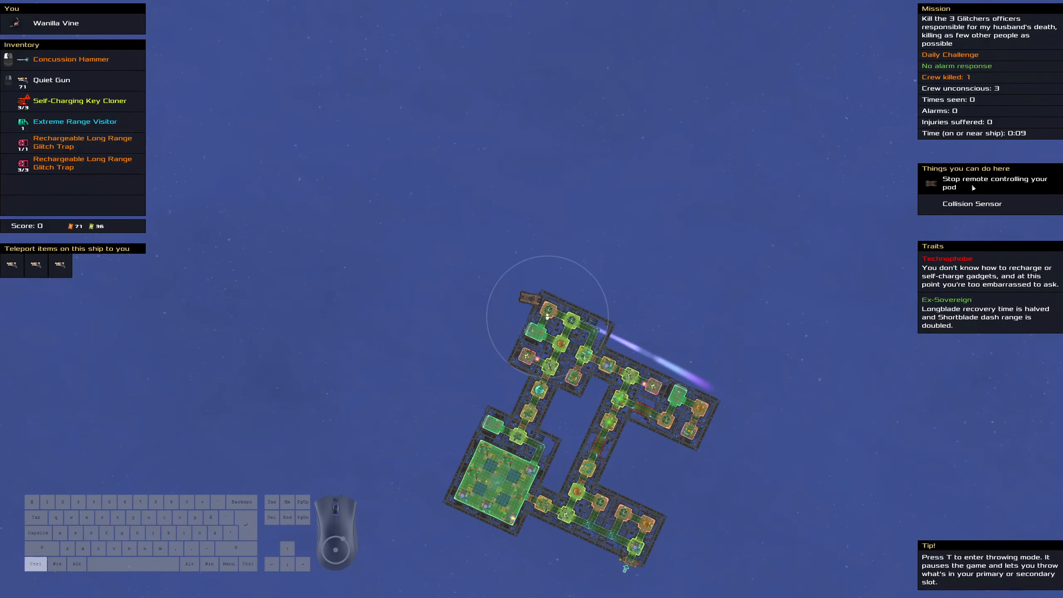
Step: Teleport the thrown Concussion Hammer back into the inventory
key("t")
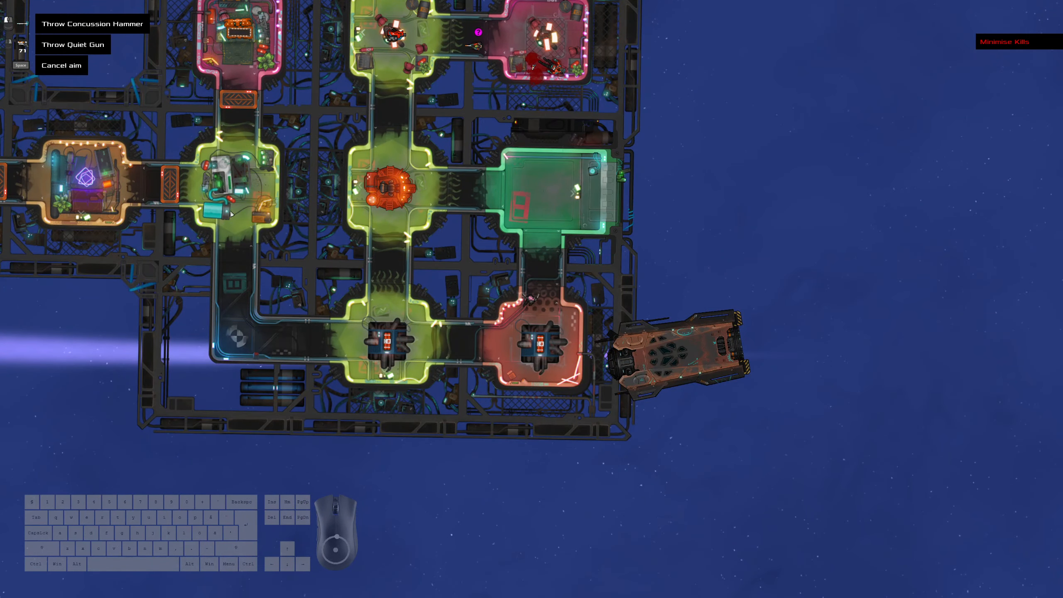
mouse_move(307, 346)
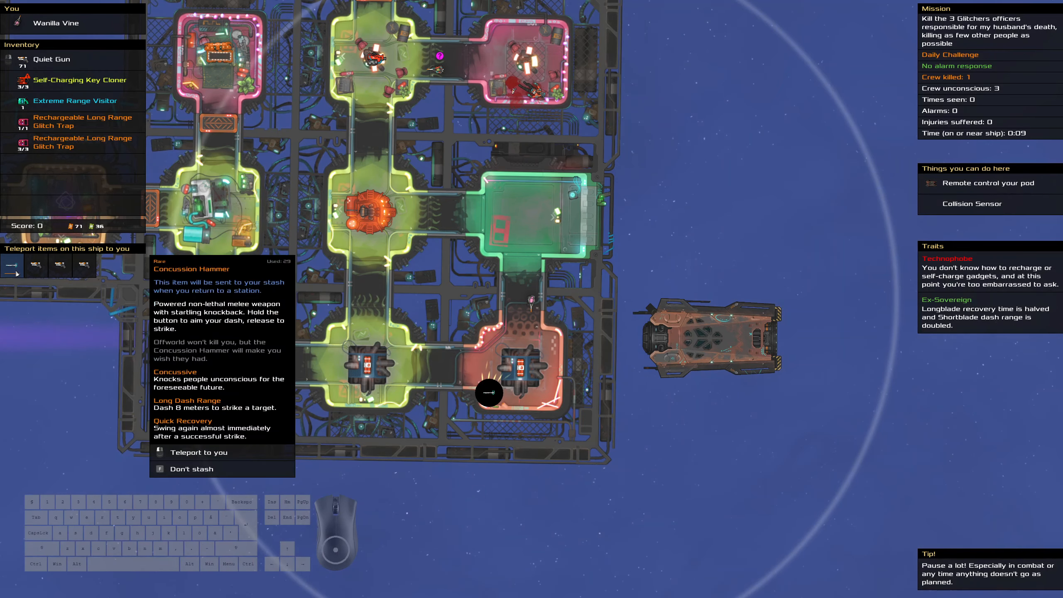
left_click(198, 451)
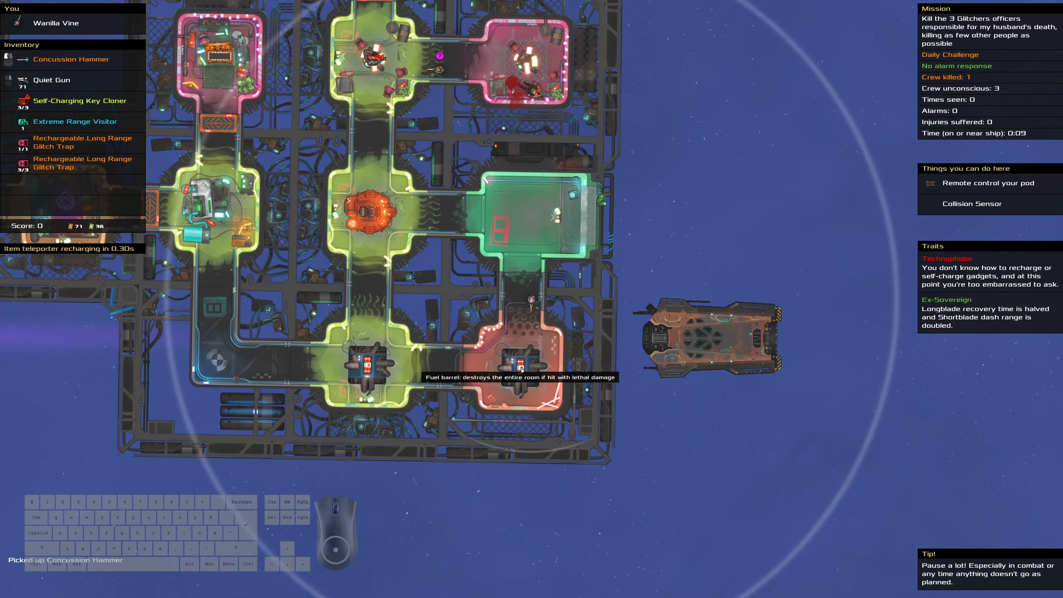
mouse_move(245, 116)
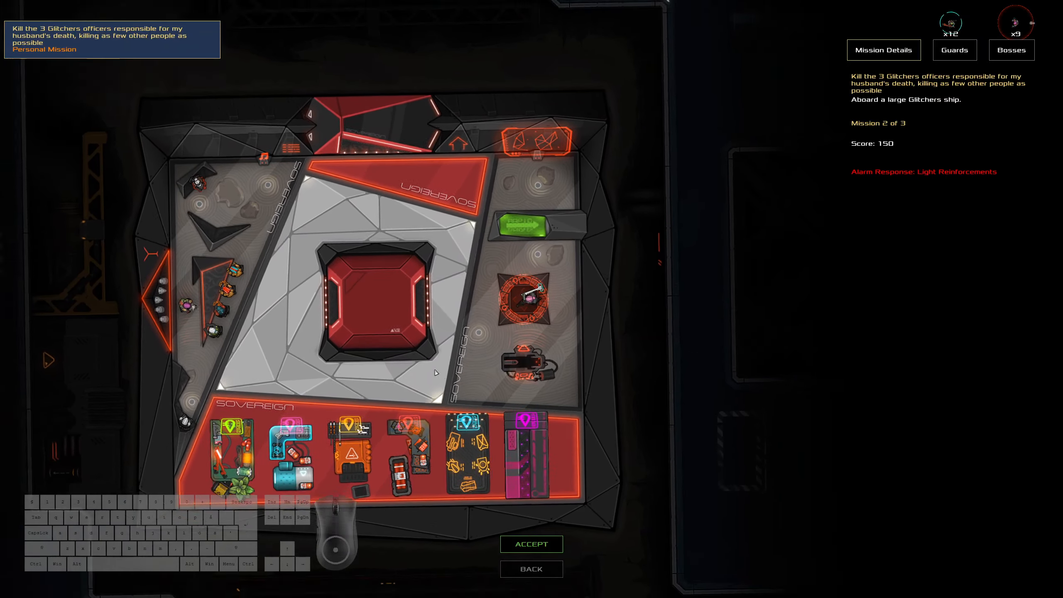
Step: Check mission 2's bosses and guards, then accept the mission
left_click(953, 50)
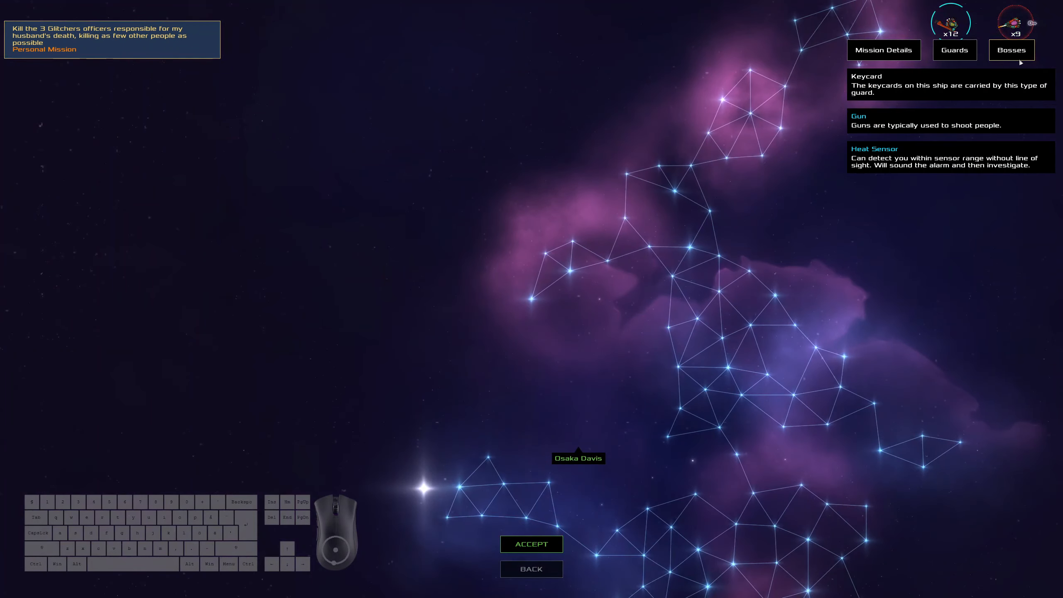
left_click(883, 50)
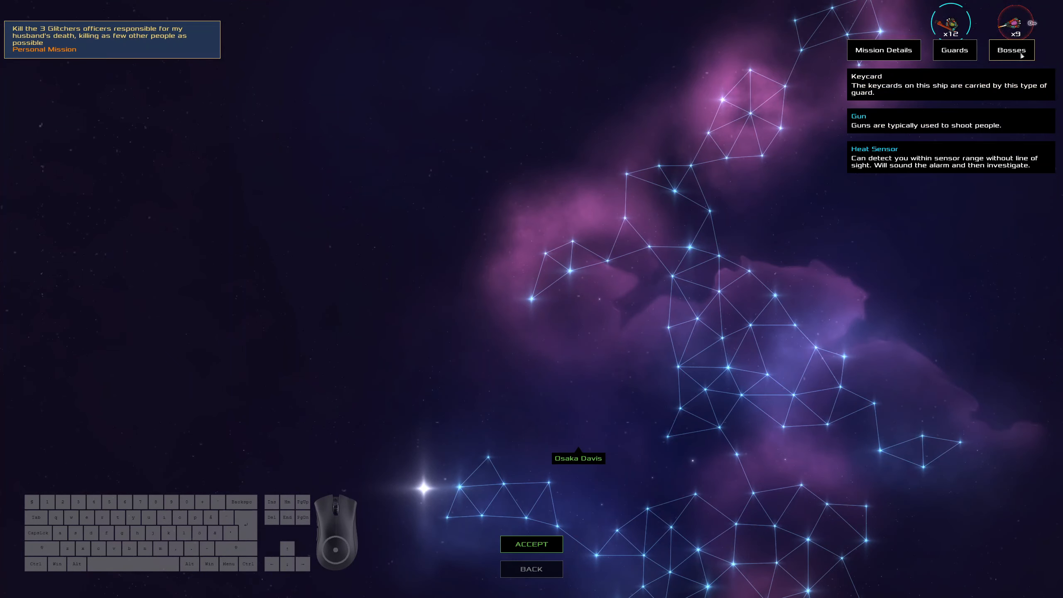
left_click(954, 50)
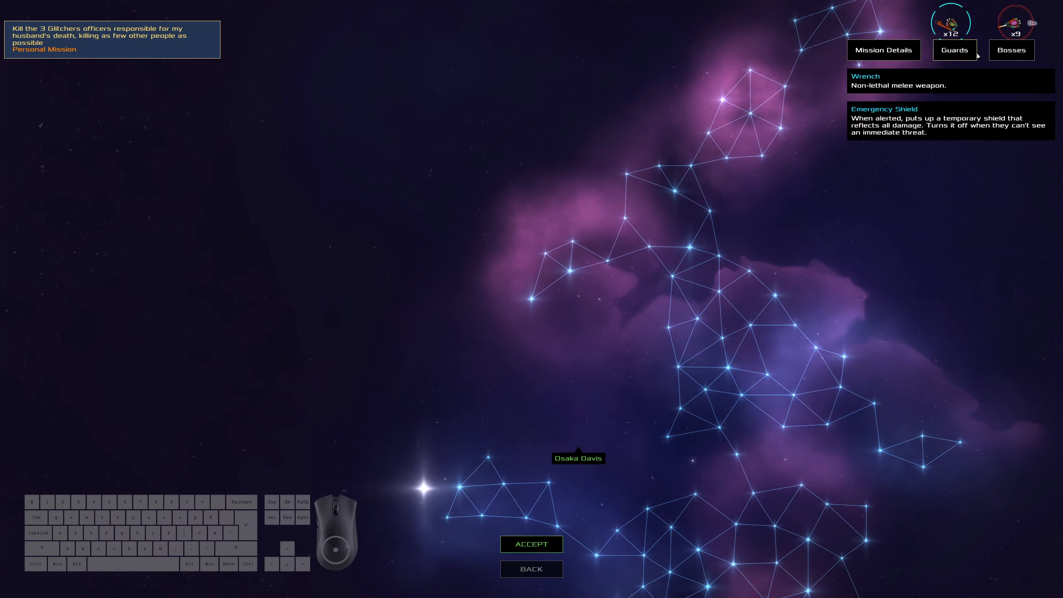
left_click(883, 50)
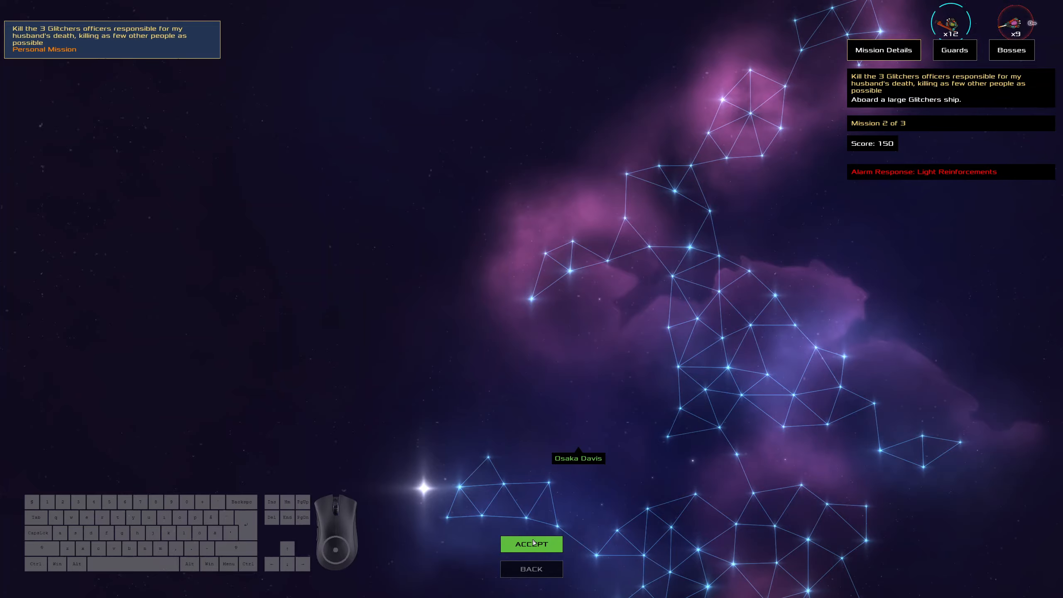
left_click(531, 544)
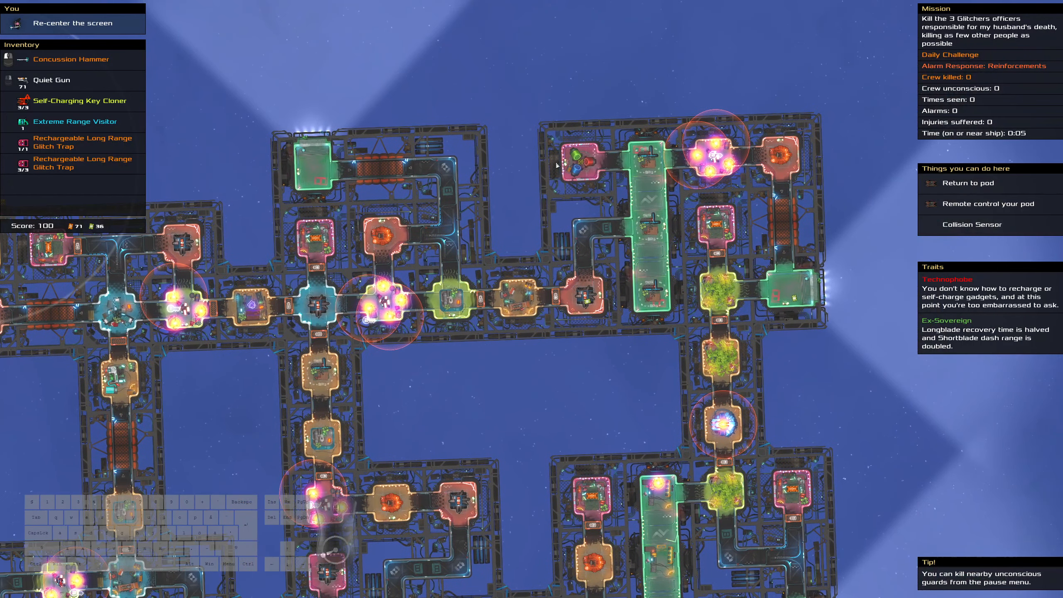
mouse_move(555, 164)
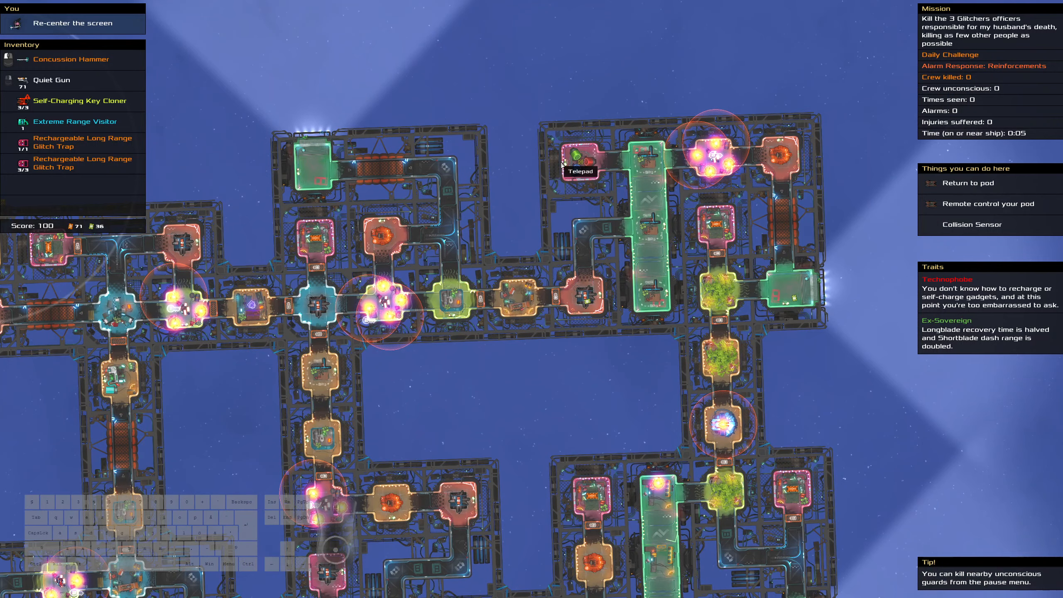
mouse_move(542, 163)
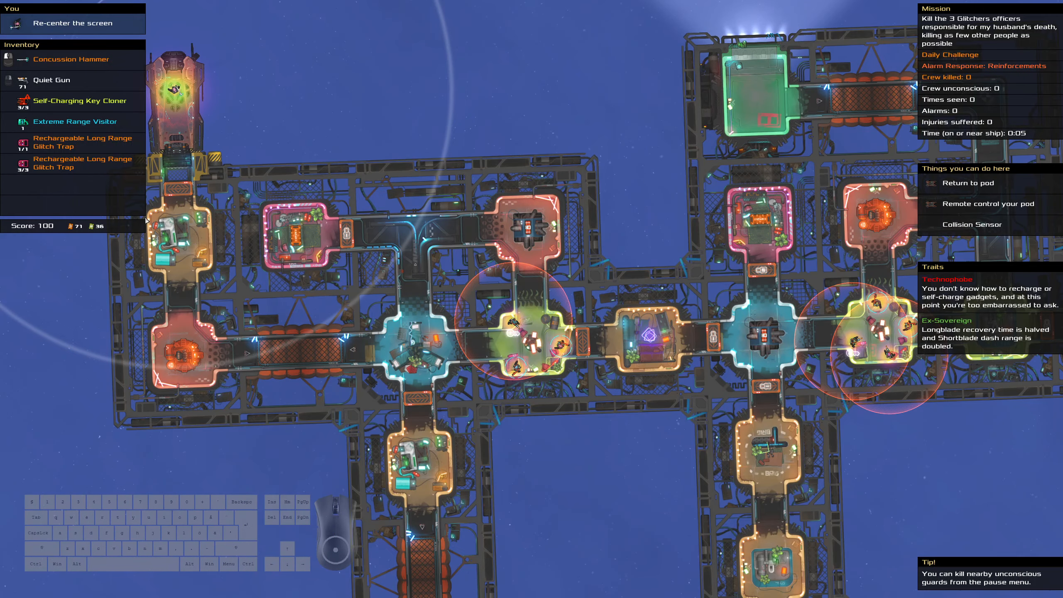
mouse_move(554, 451)
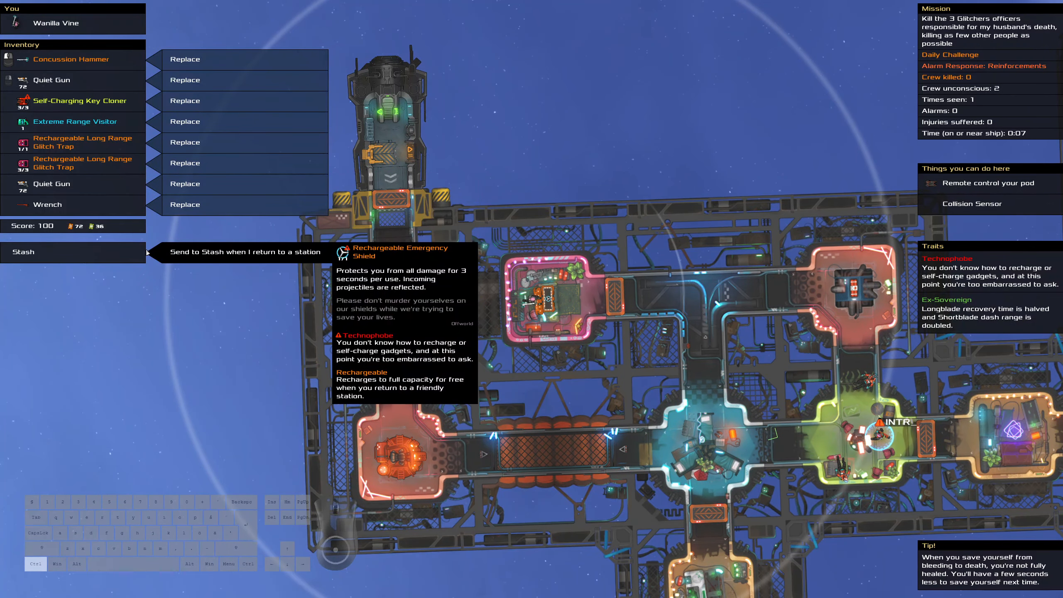
mouse_move(98, 177)
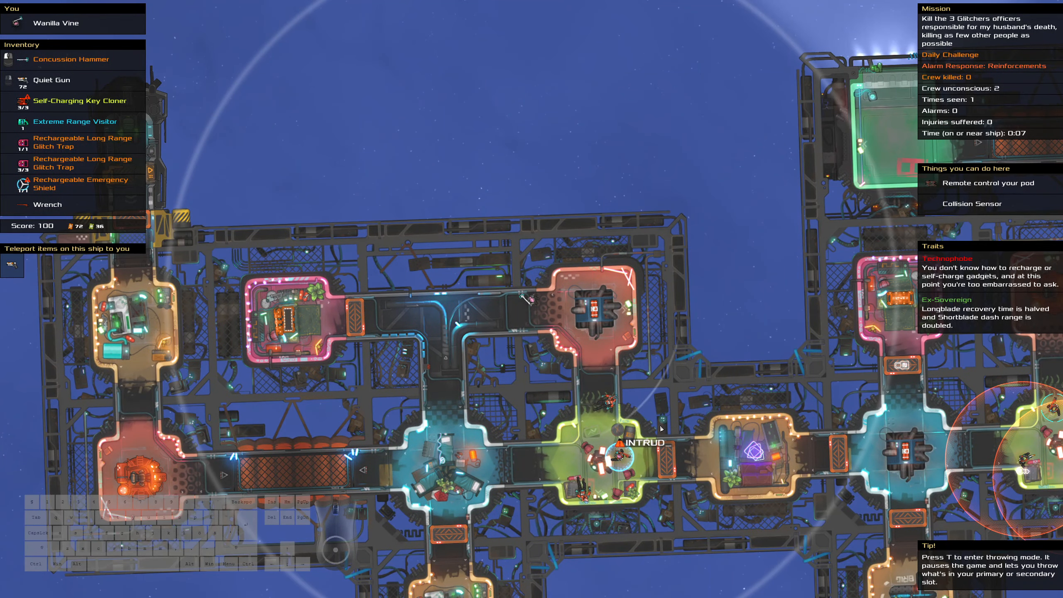
Step: Assign the second Glitch Trap, aim and knock out Guard Bayer with the hammer
right_click(75, 163)
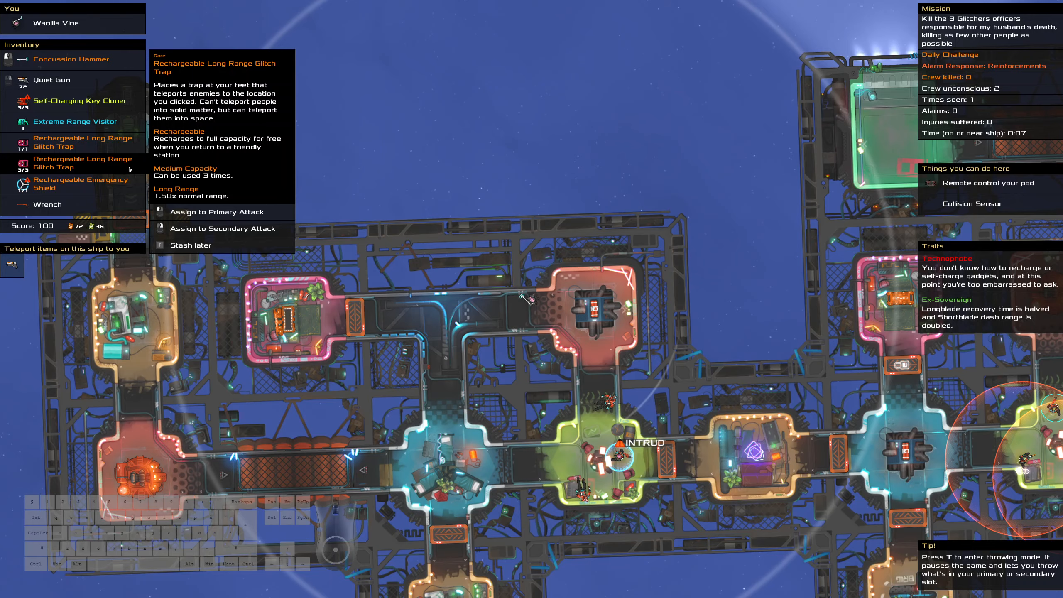
key("t")
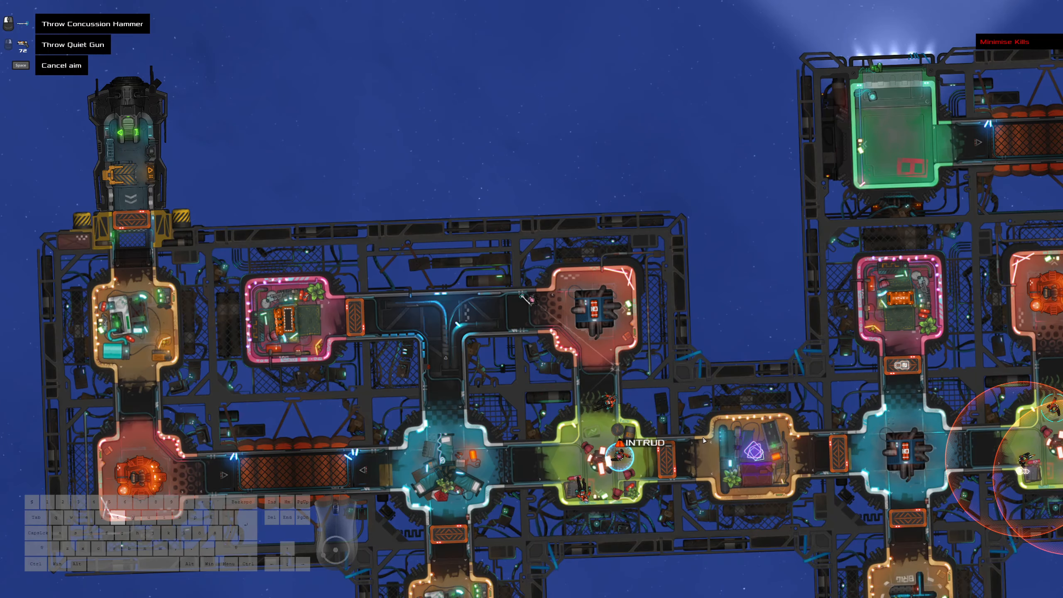
mouse_move(604, 361)
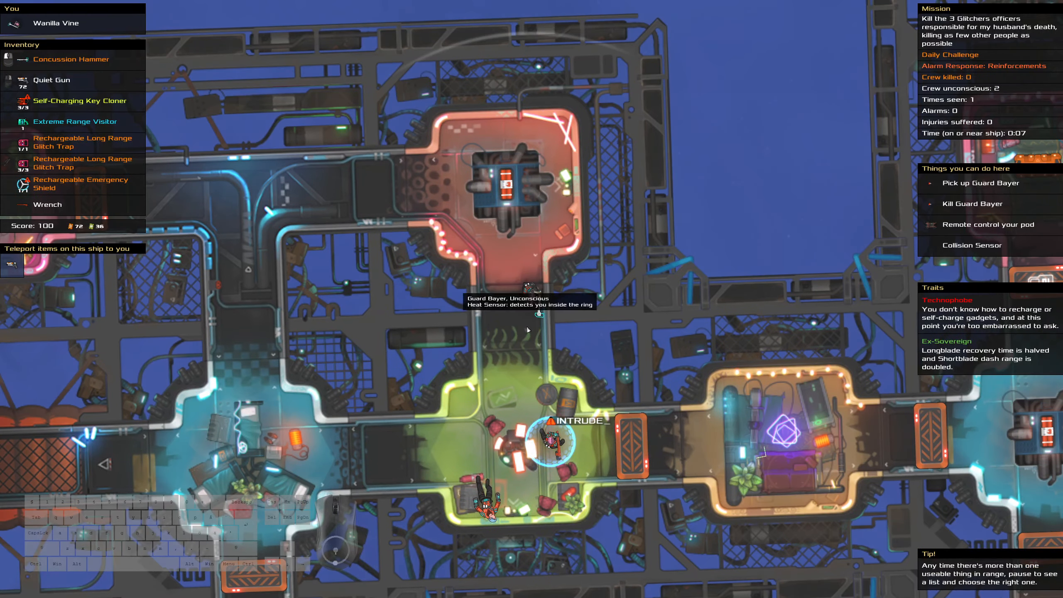
left_click(71, 142)
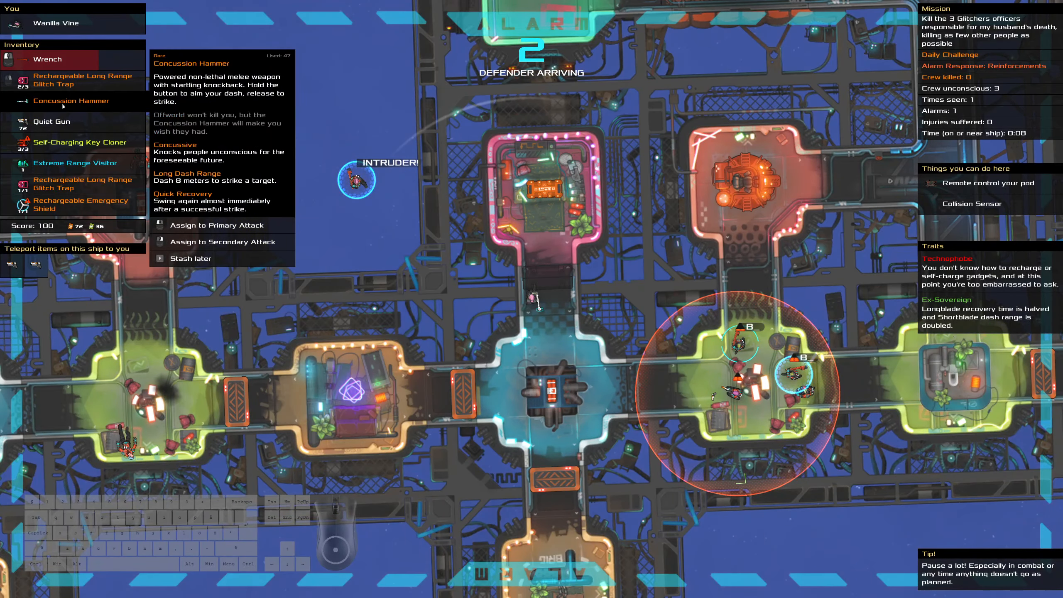
Step: Make the Concussion Hammer the primary attack and steer toward the target's room
left_click(218, 225)
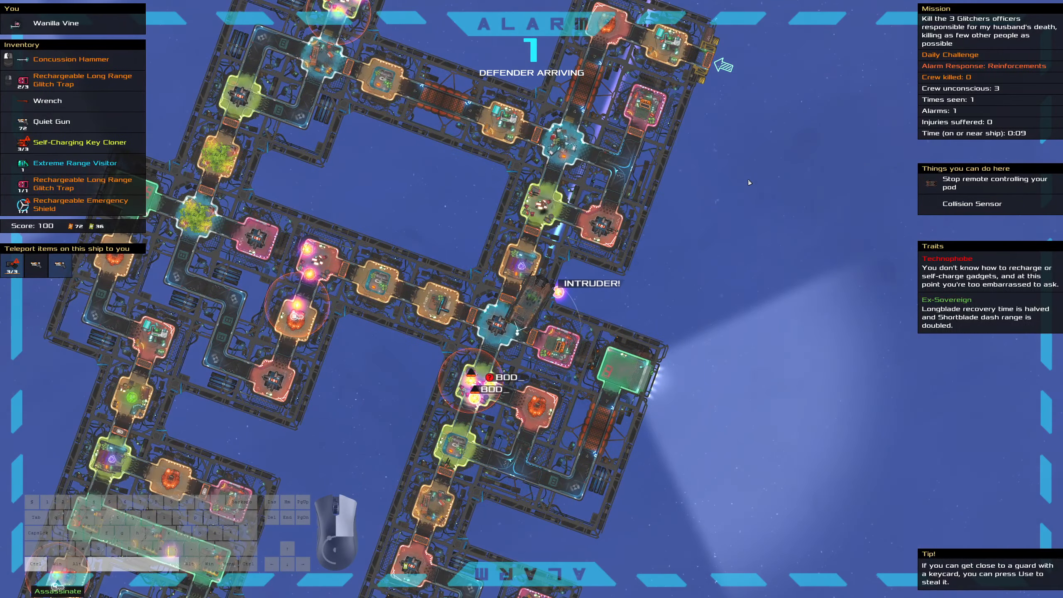
scroll("down", 3)
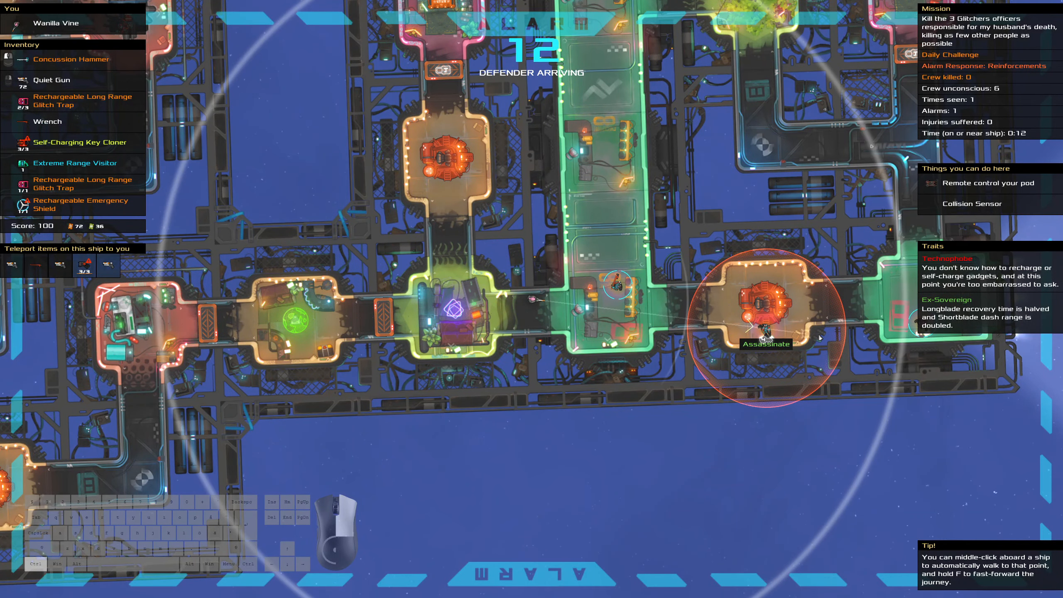
Step: Shoot the assassination target with the Quiet Gun and recall the Concussion Hammer
left_click(766, 339)
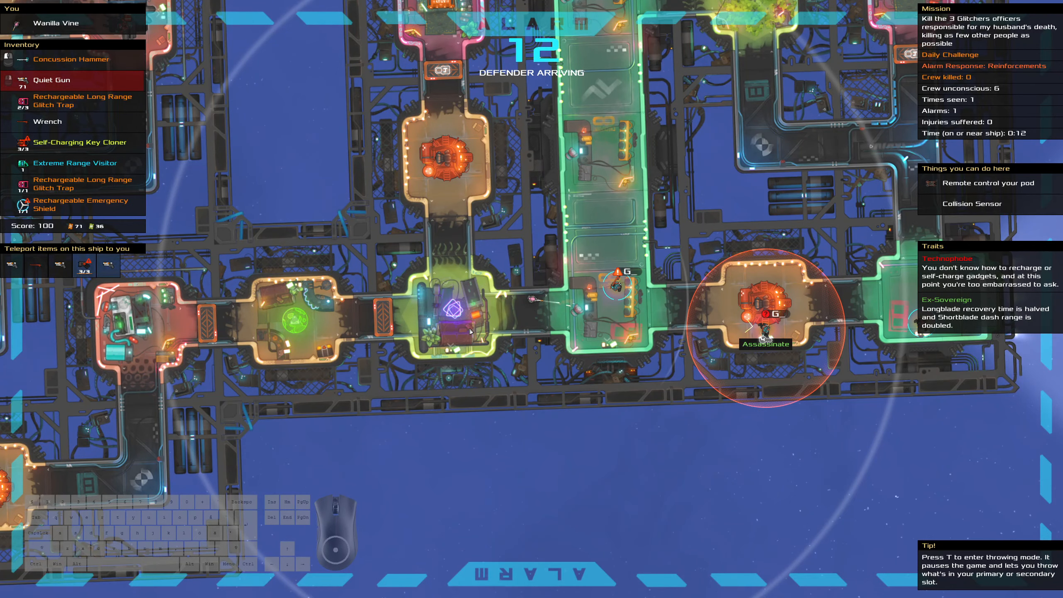
key("t")
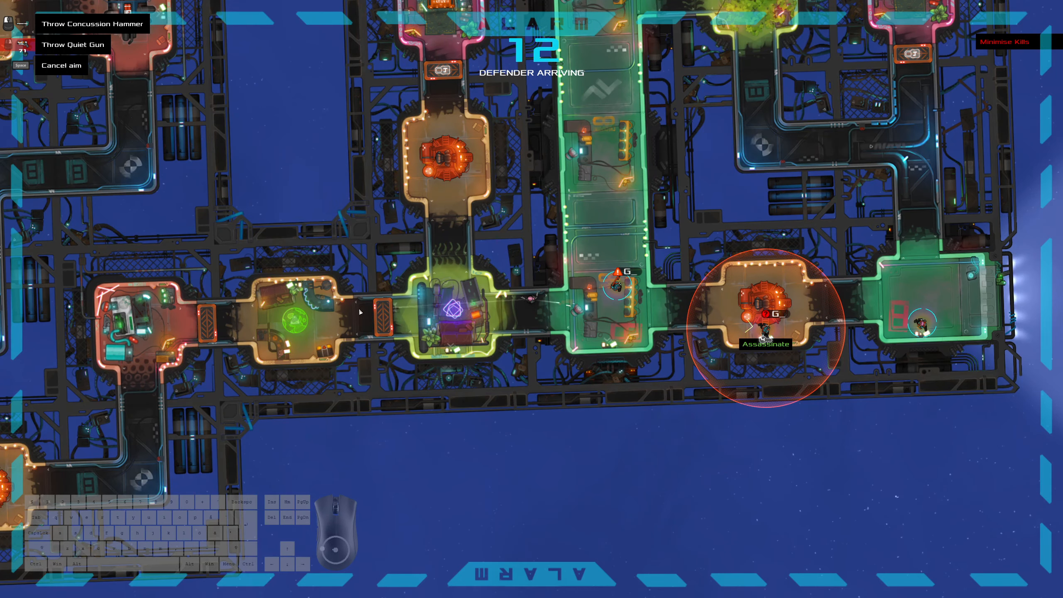
left_click(766, 344)
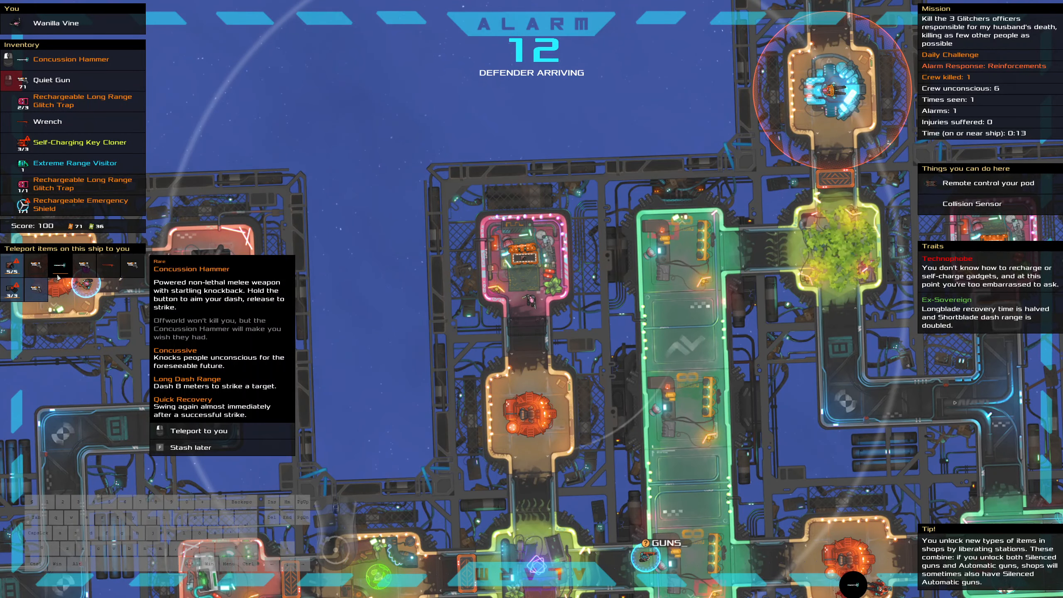
left_click(198, 430)
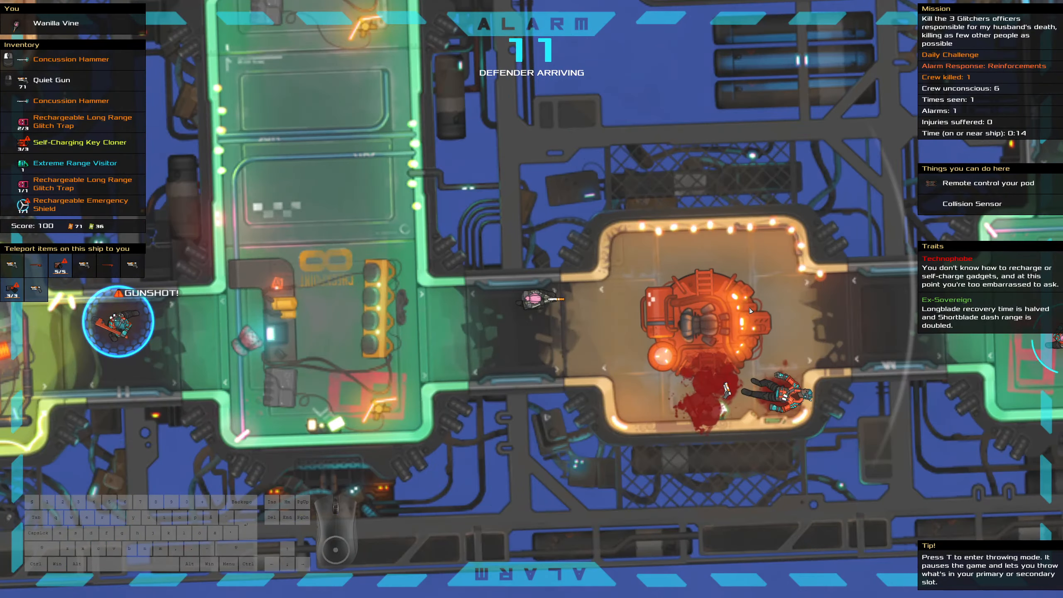
key("t")
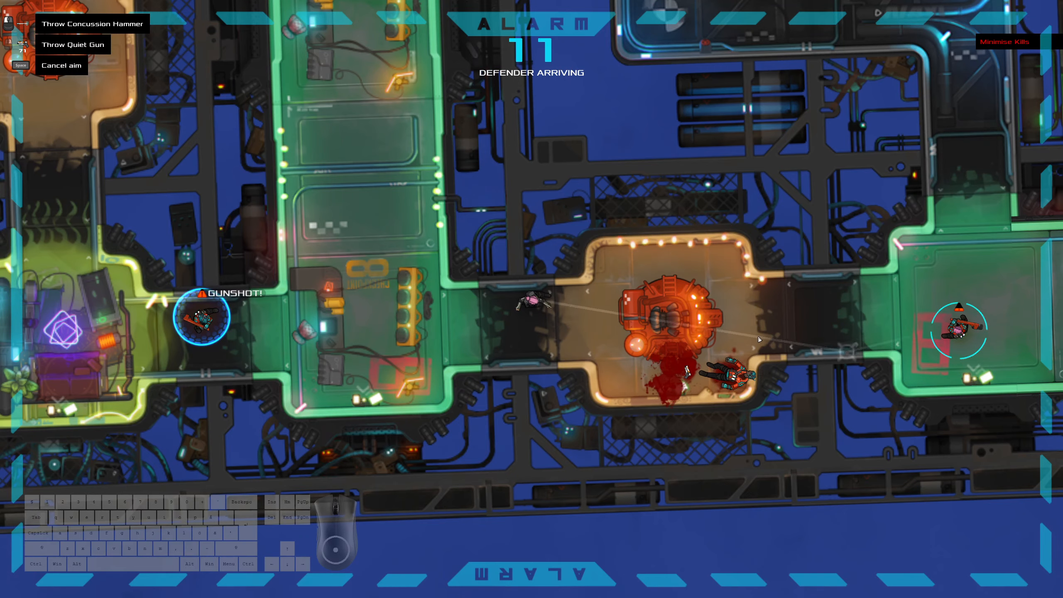
mouse_move(767, 351)
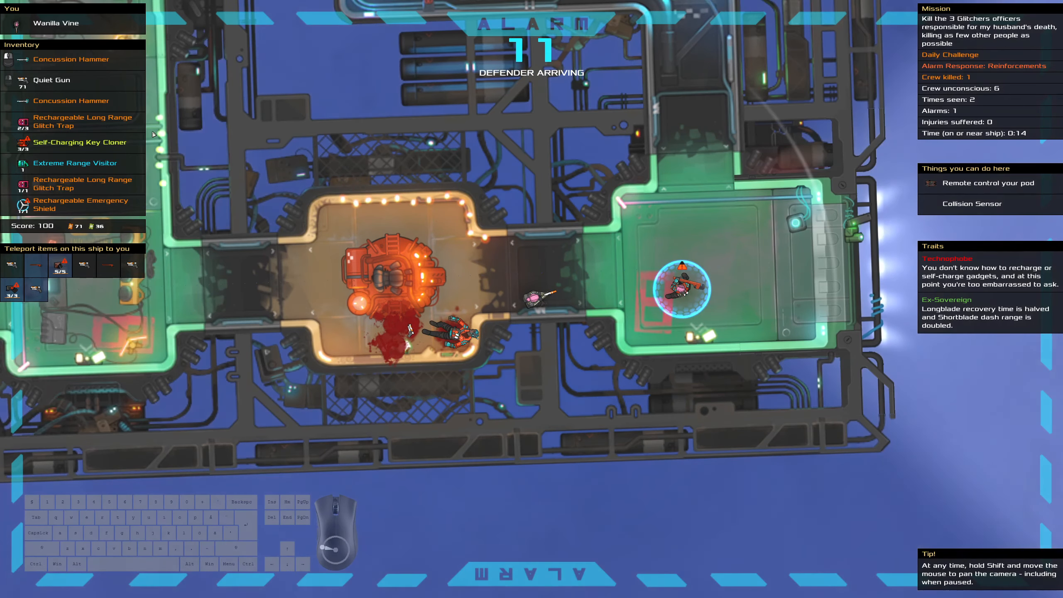
mouse_move(740, 222)
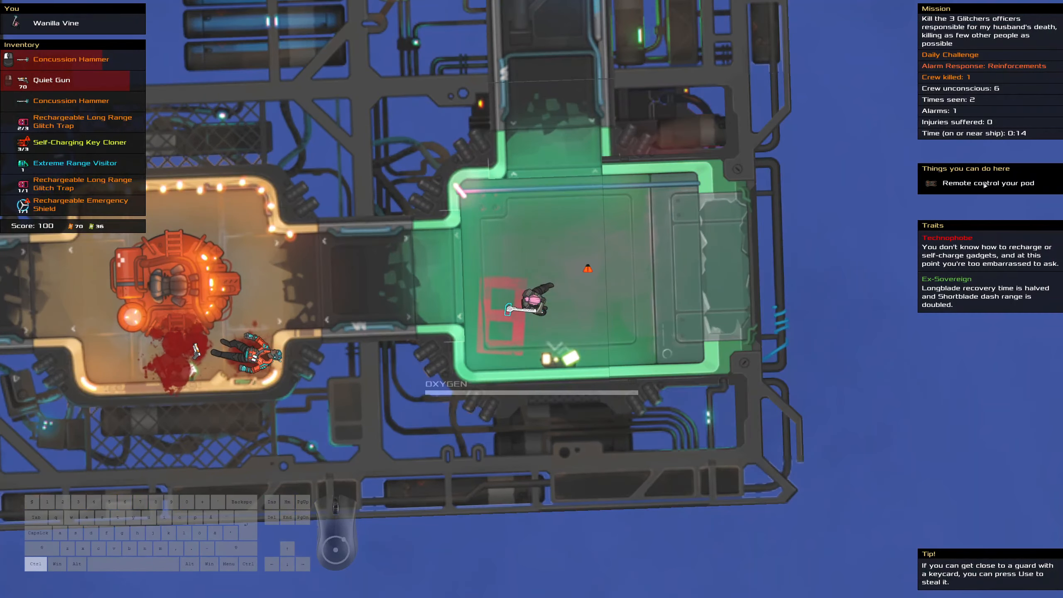
Step: Take remote control of the pod to escape back to the station
left_click(987, 182)
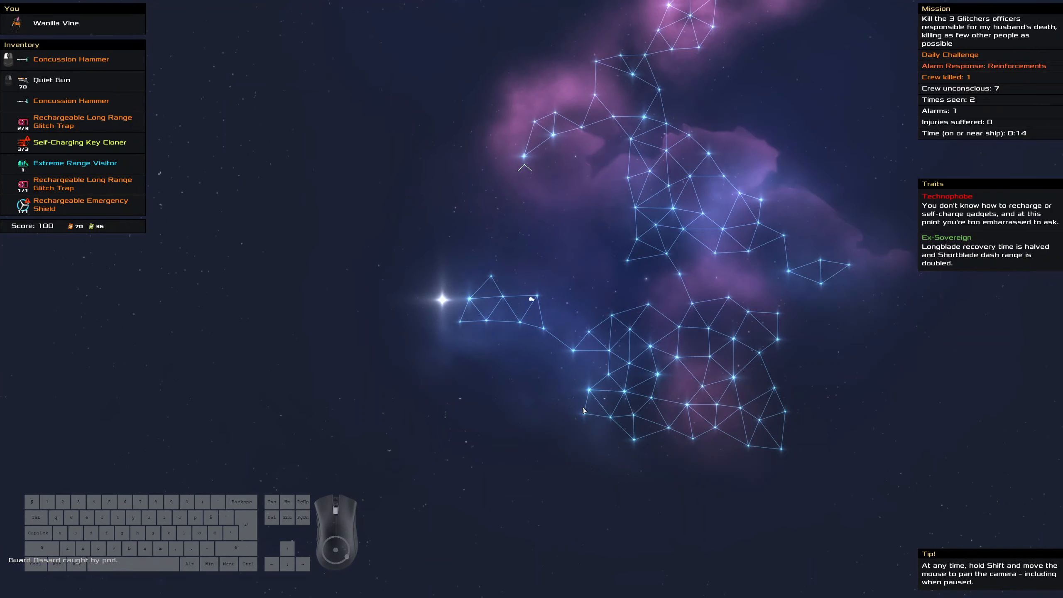
mouse_move(987, 525)
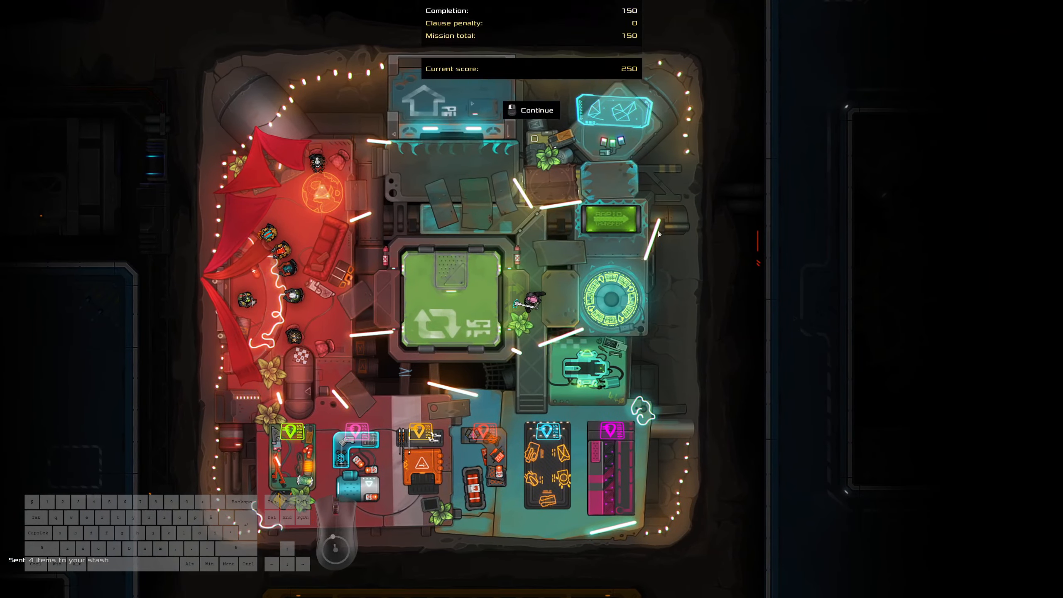
Step: Dismiss the 250-point mission summary and accept mission 3 of 3
left_click(535, 110)
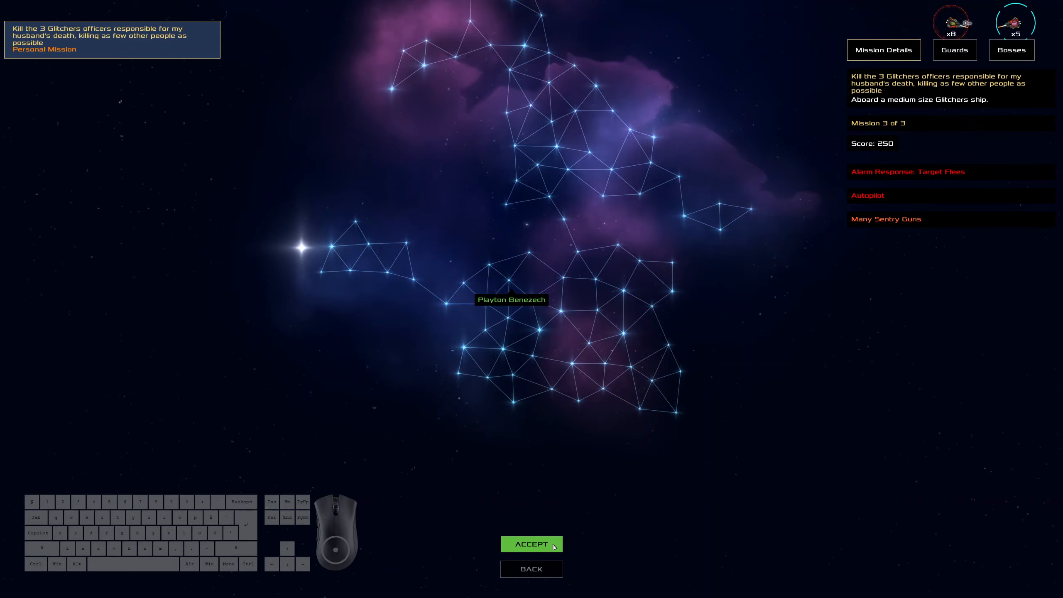
left_click(531, 543)
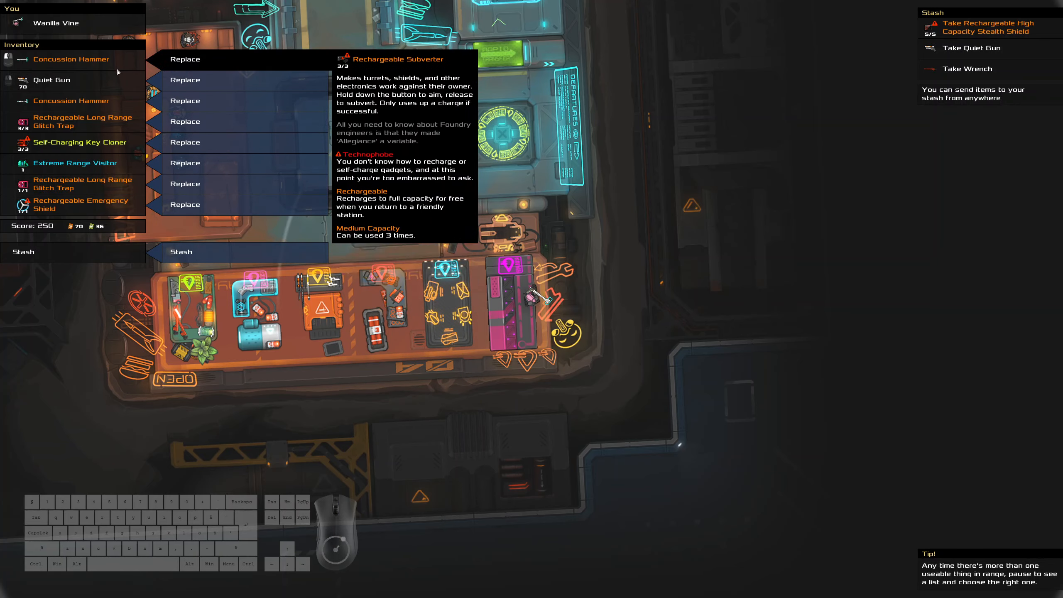
Step: Swap the spare Concussion Hammer for the Rechargeable Subverter and head to the target ship
left_click(184, 59)
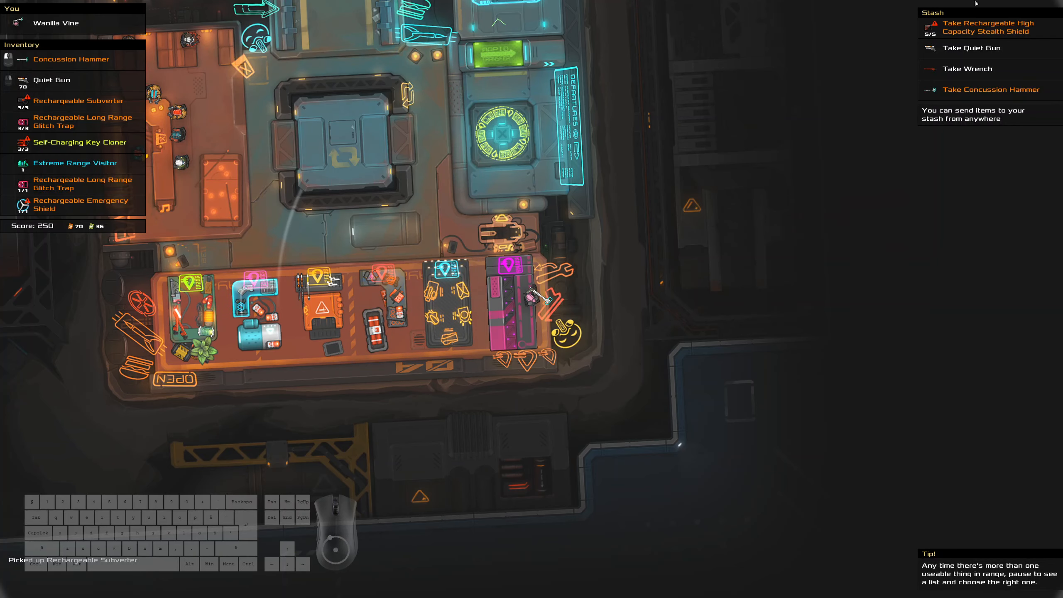
mouse_move(406, 167)
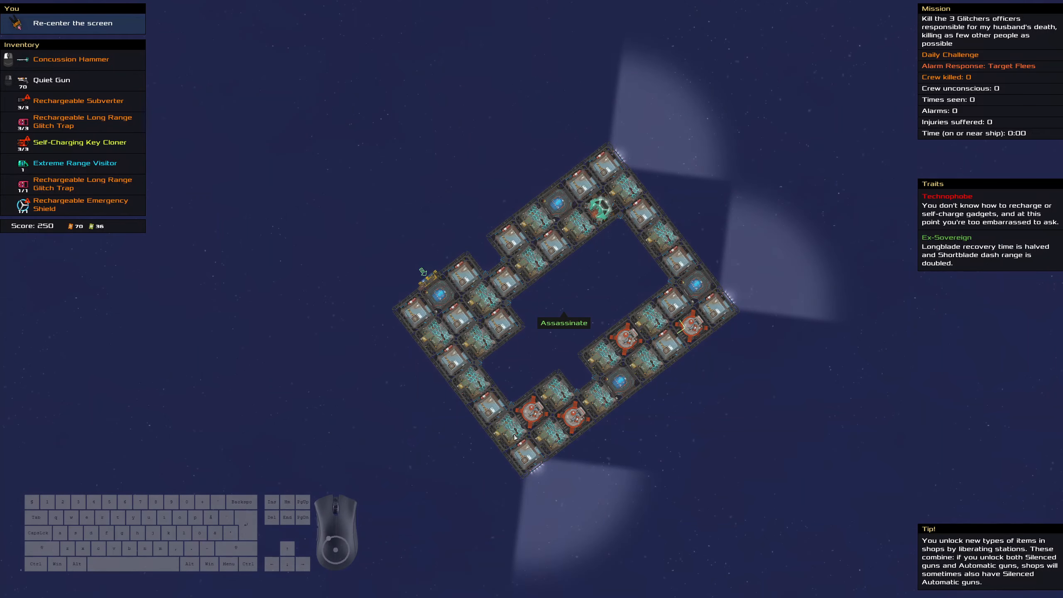
mouse_move(468, 233)
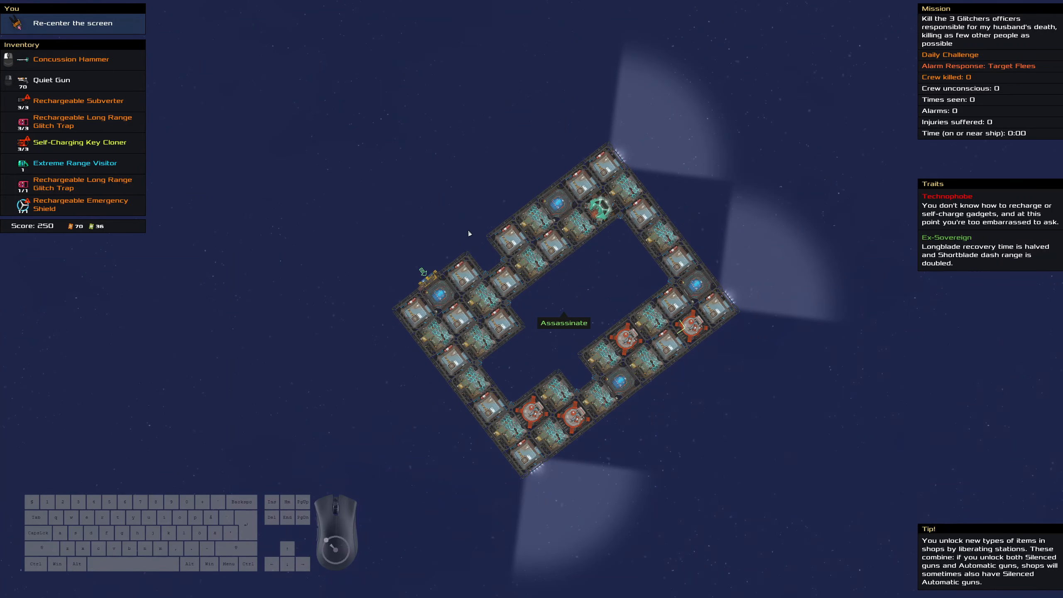
mouse_move(585, 184)
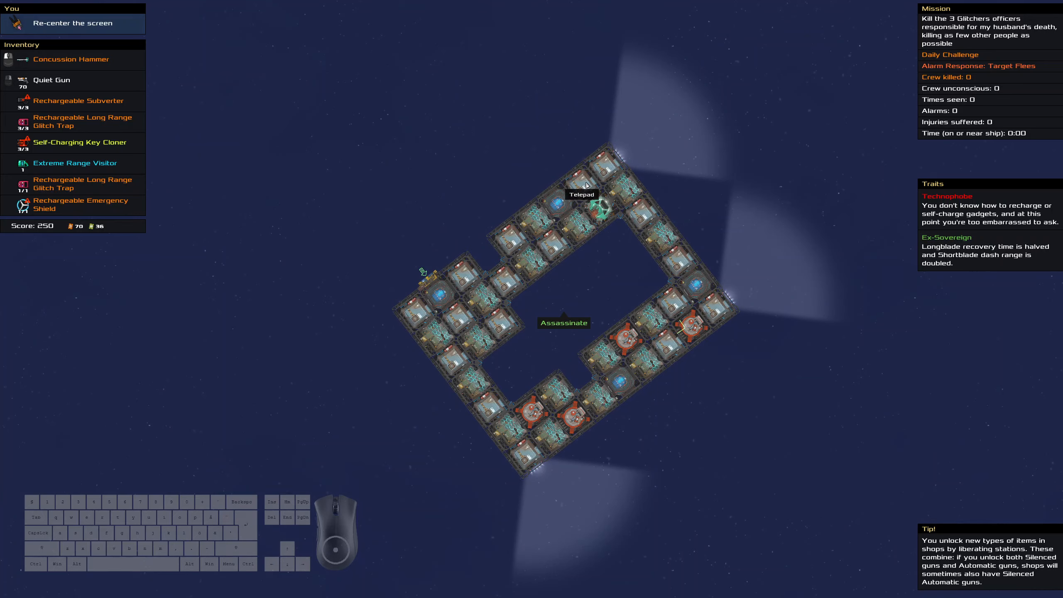
mouse_move(298, 285)
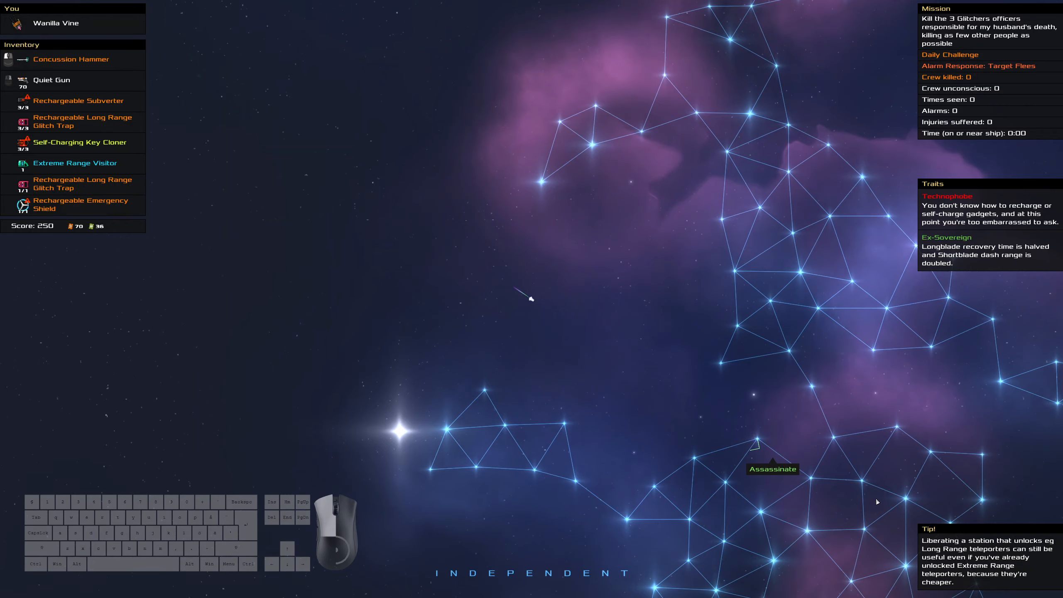
left_click(773, 468)
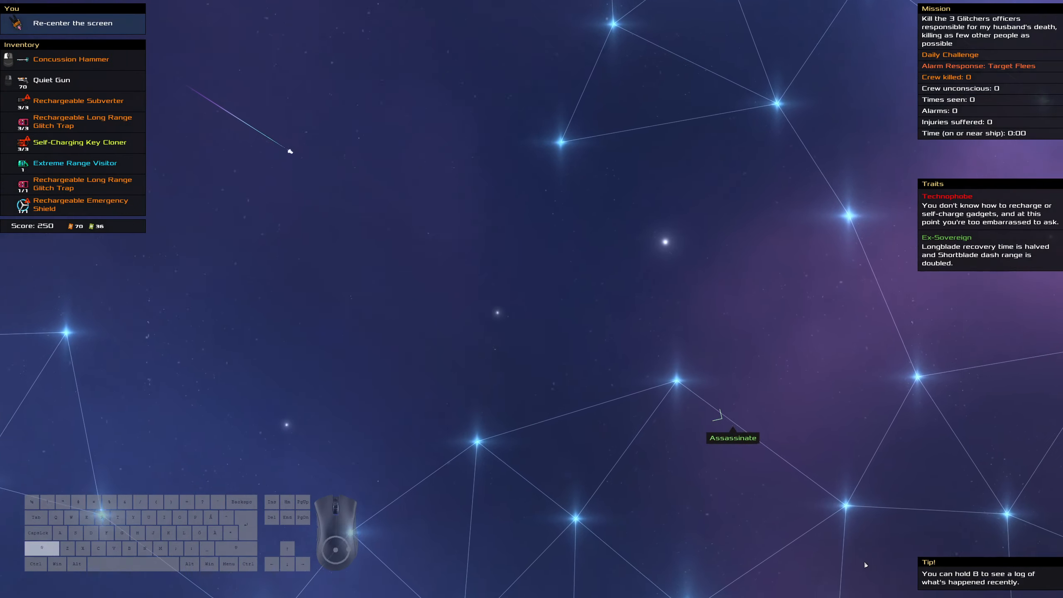
left_click(732, 437)
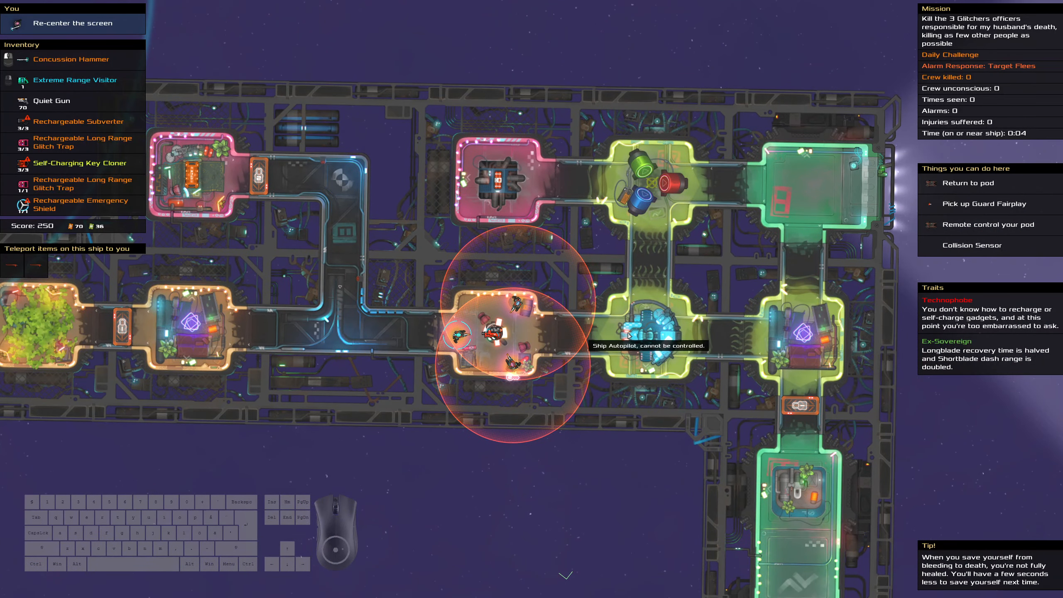
mouse_move(493, 337)
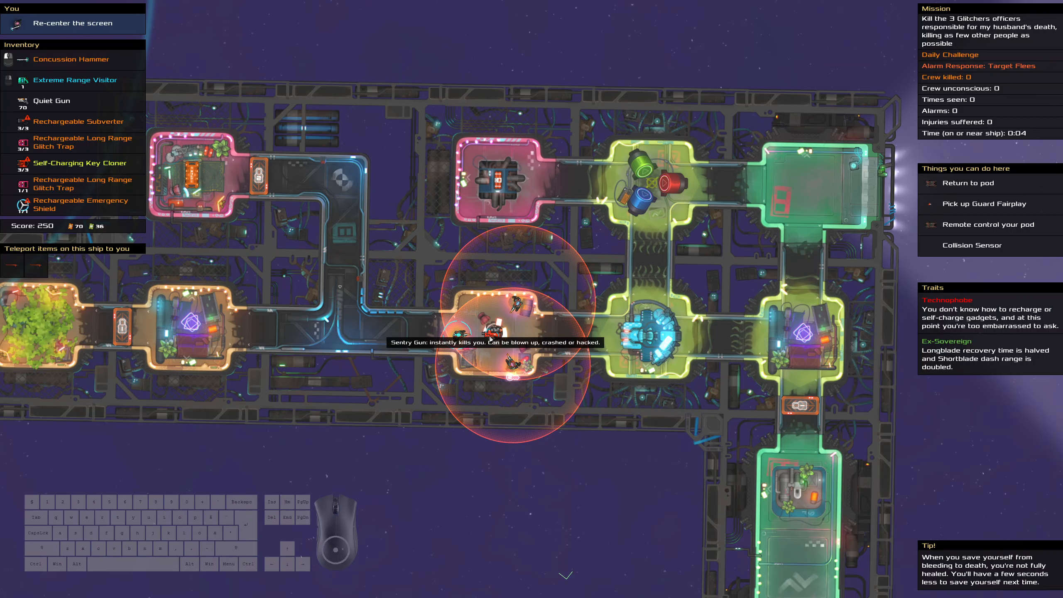
mouse_move(490, 337)
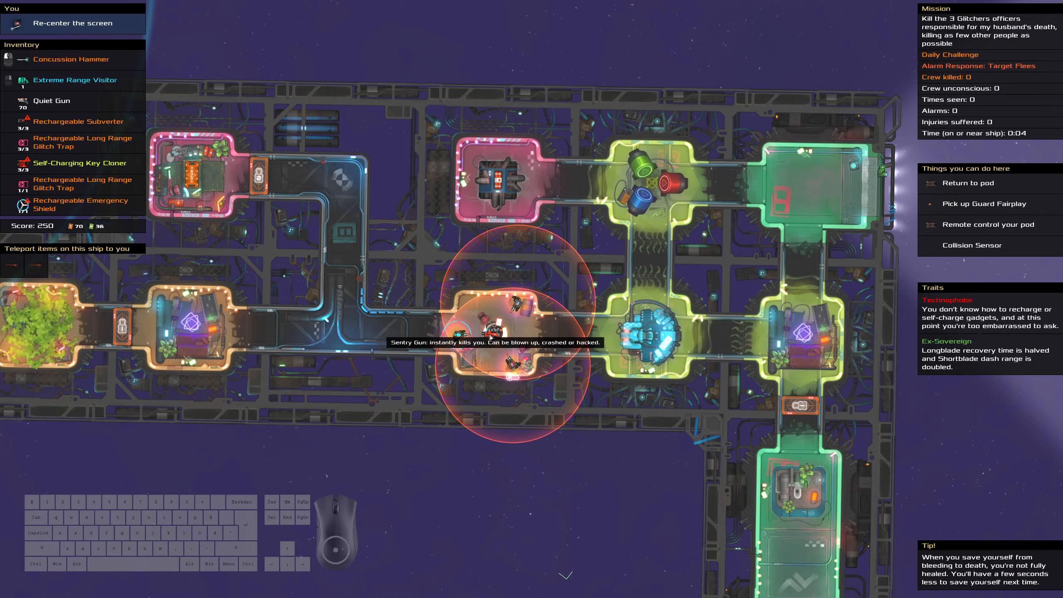
mouse_move(489, 337)
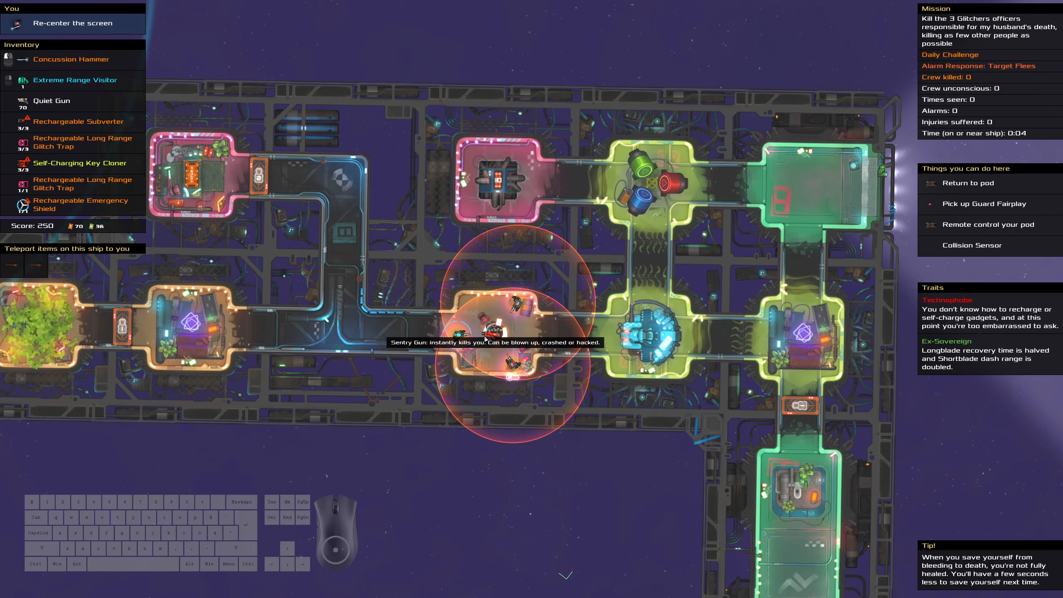
mouse_move(404, 351)
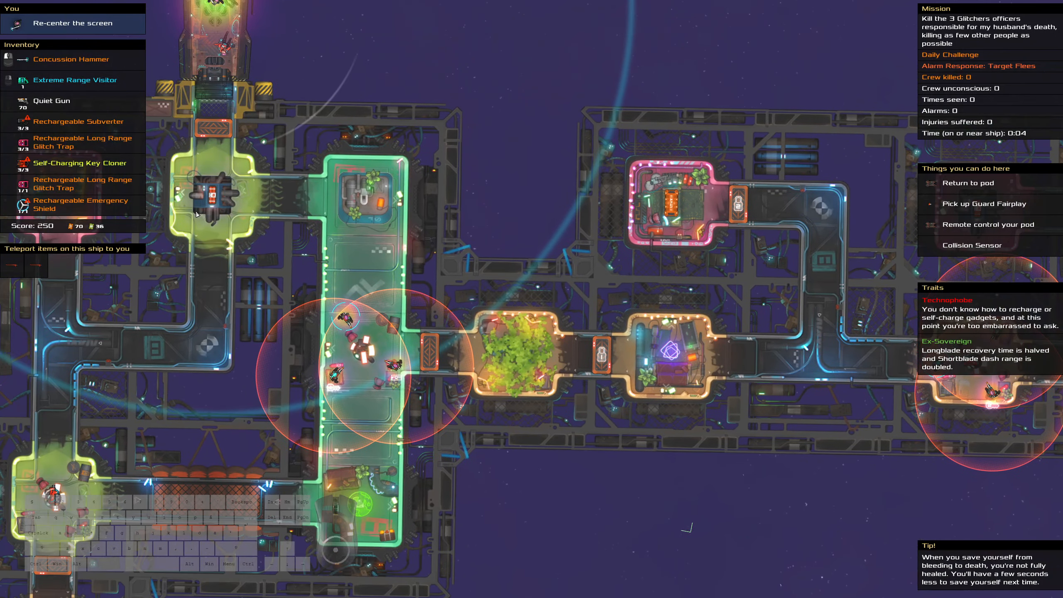
mouse_move(186, 205)
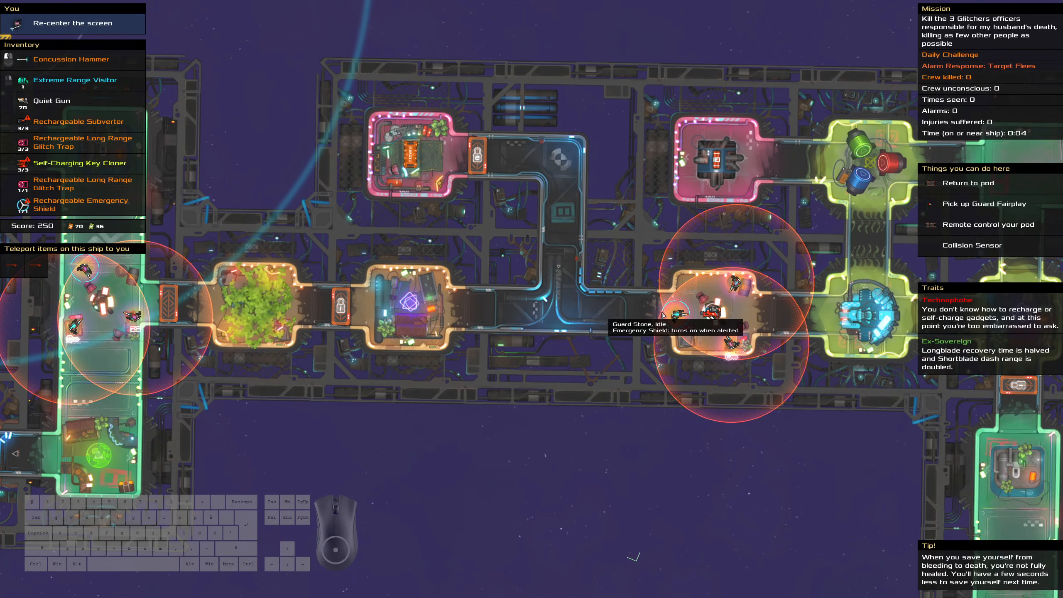
mouse_move(637, 246)
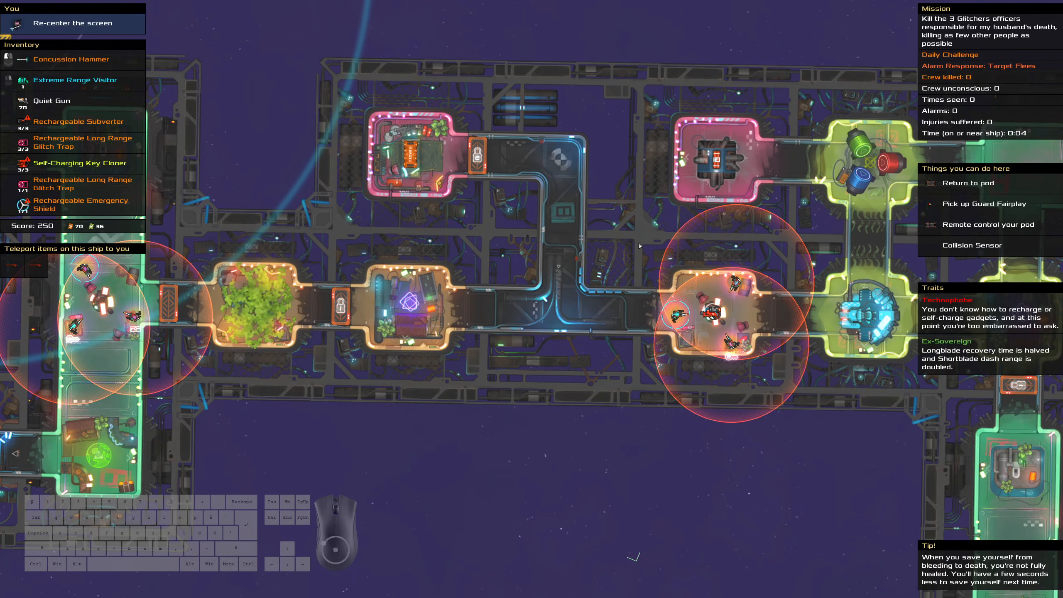
mouse_move(716, 314)
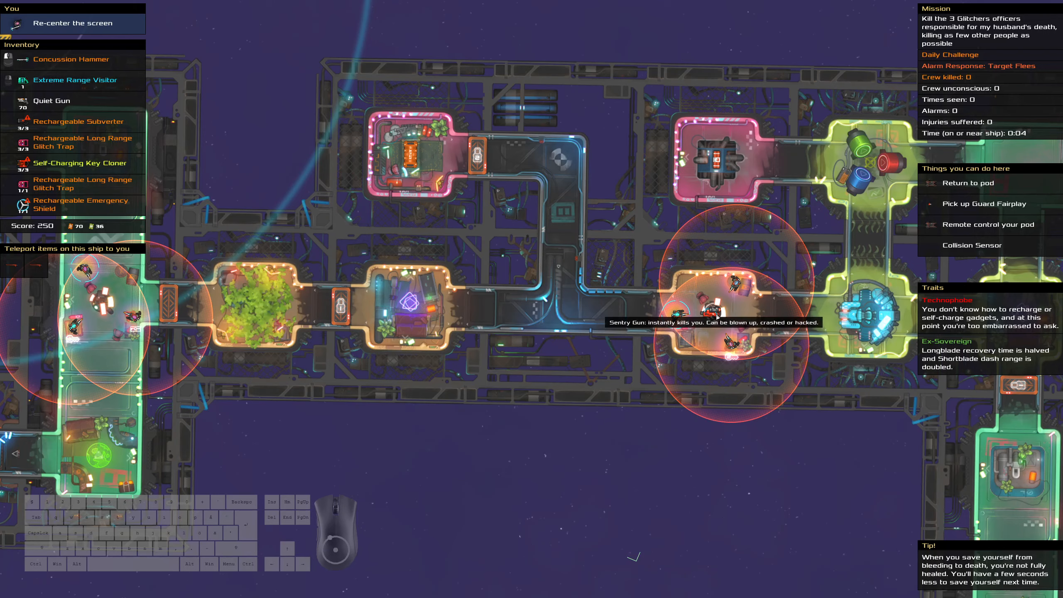
mouse_move(569, 295)
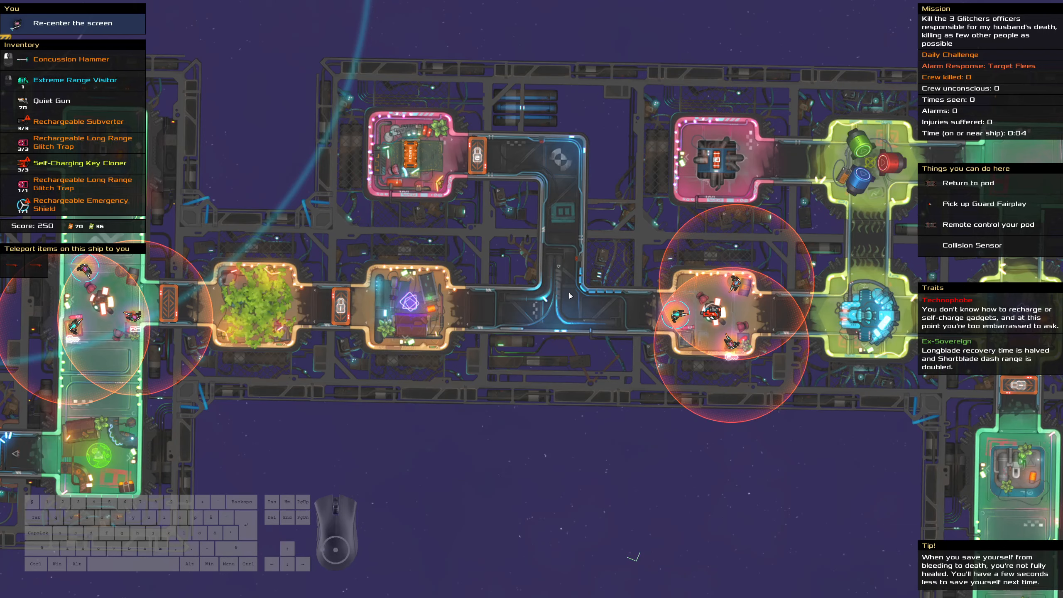
mouse_move(712, 319)
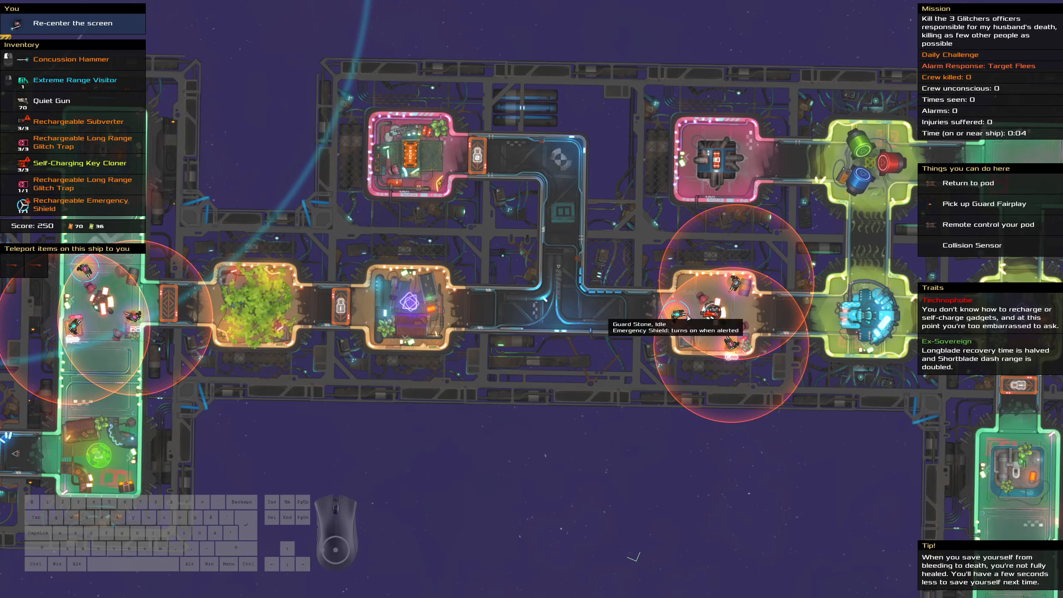
mouse_move(451, 294)
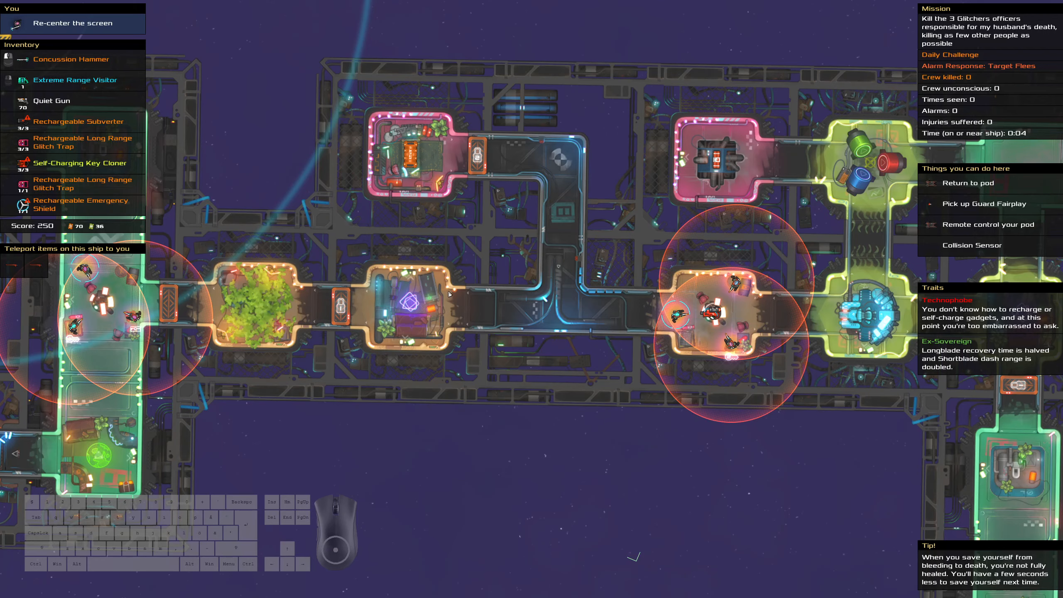
mouse_move(714, 312)
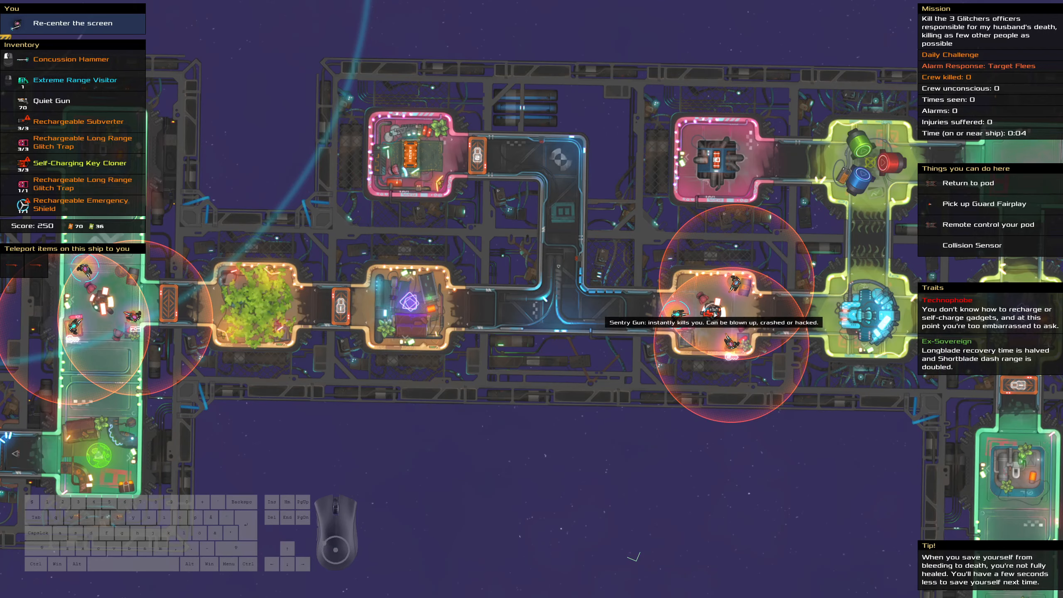
mouse_move(657, 310)
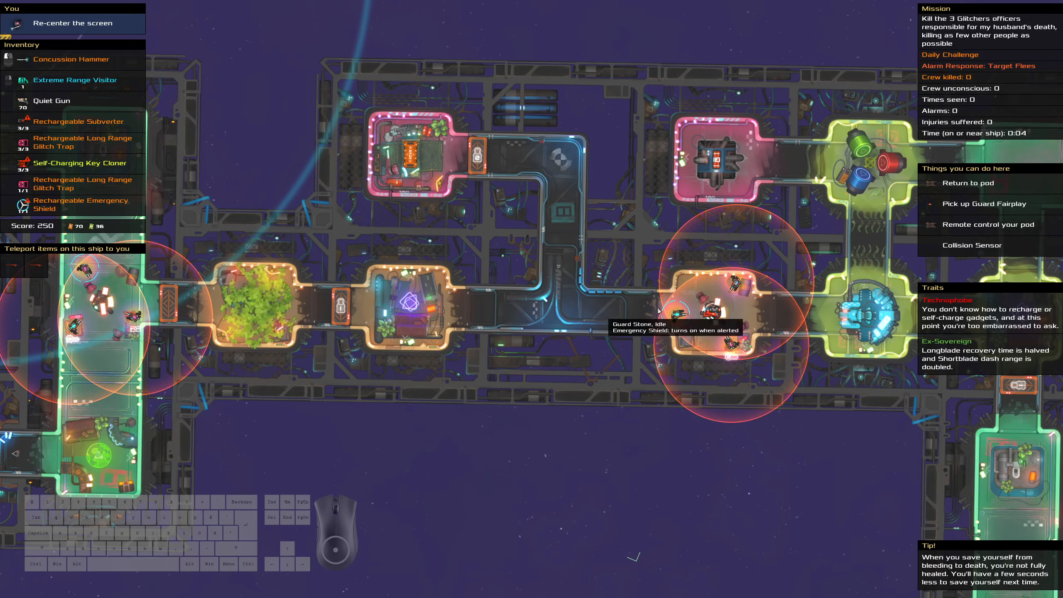
mouse_move(163, 292)
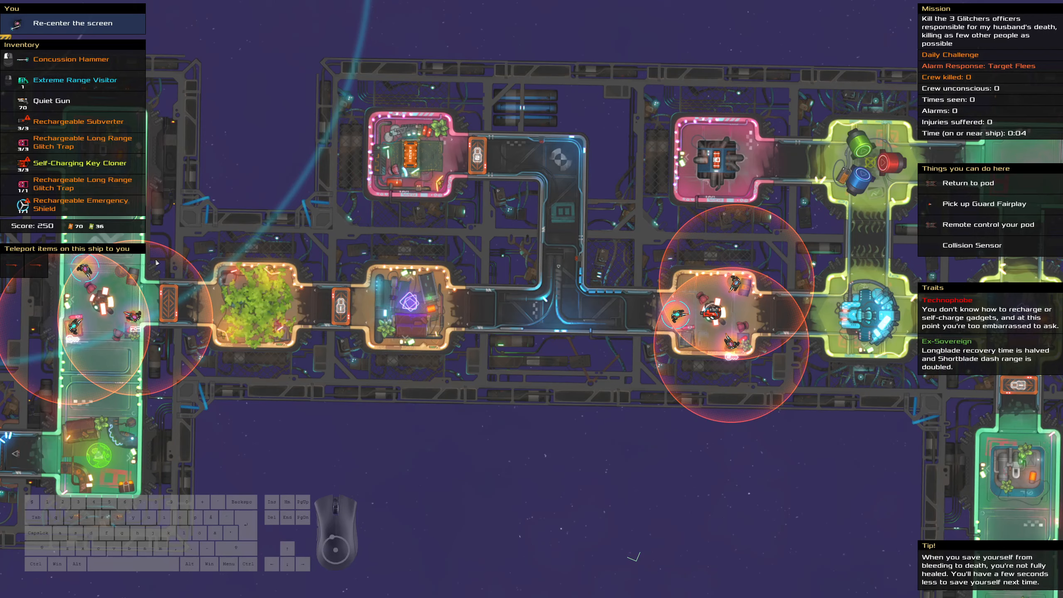
mouse_move(412, 147)
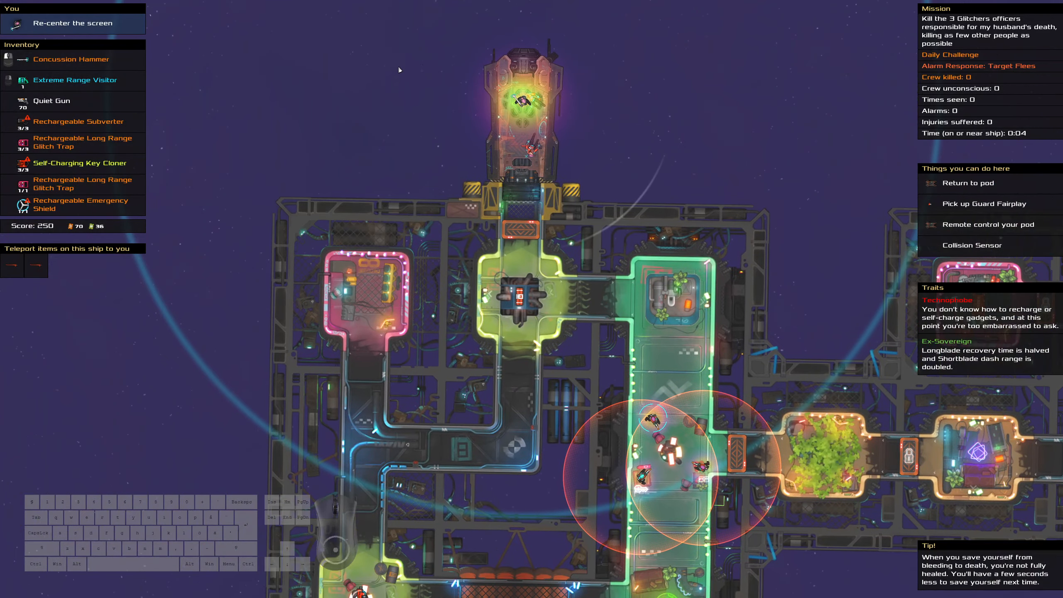
Step: Select the Quiet Gun and move in on the room with the three Glitcher officers
left_click(51, 100)
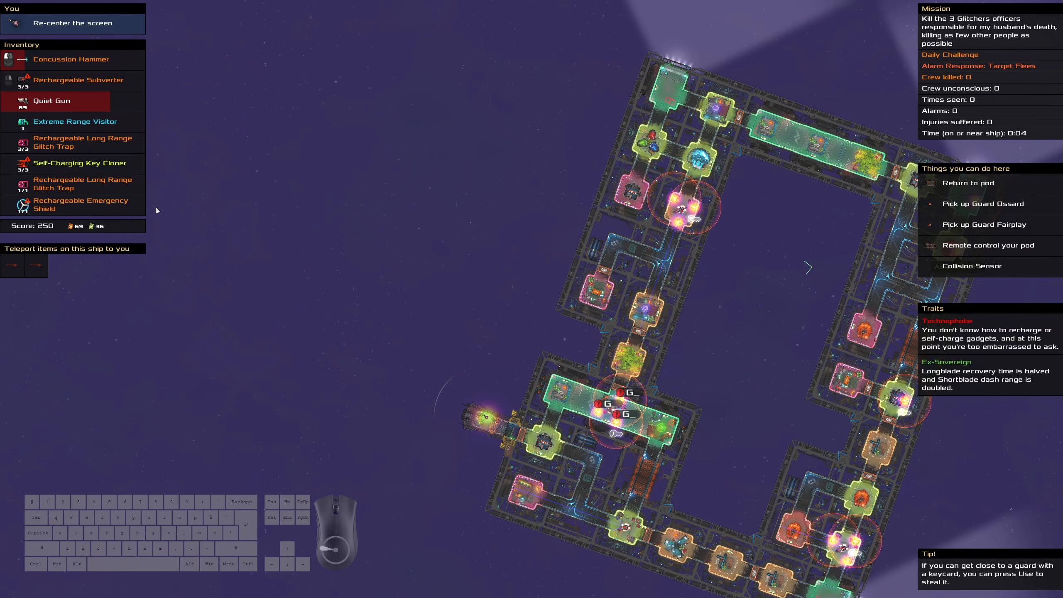
left_click(80, 163)
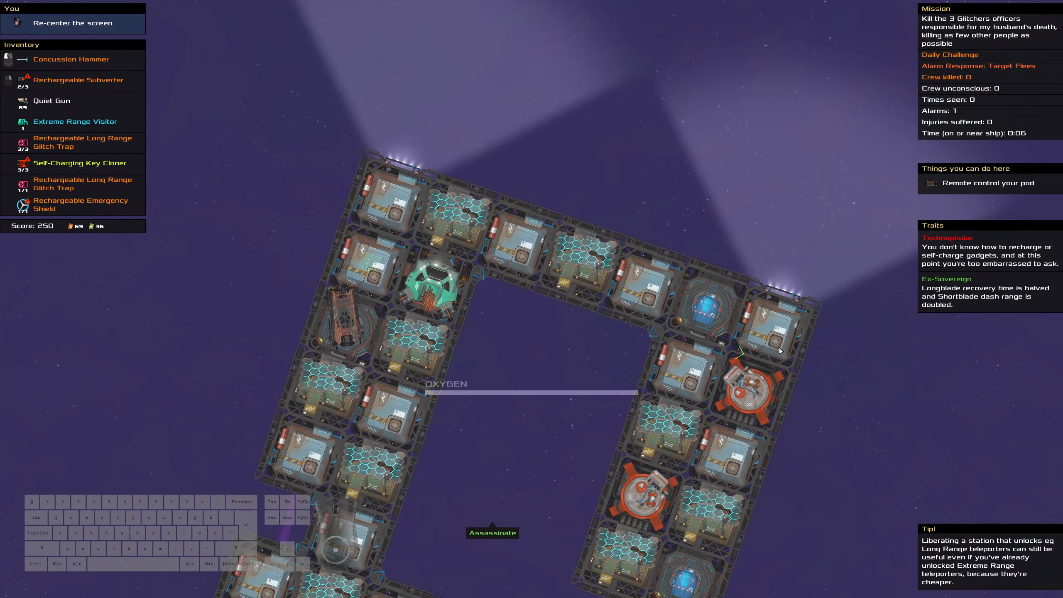
mouse_move(740, 356)
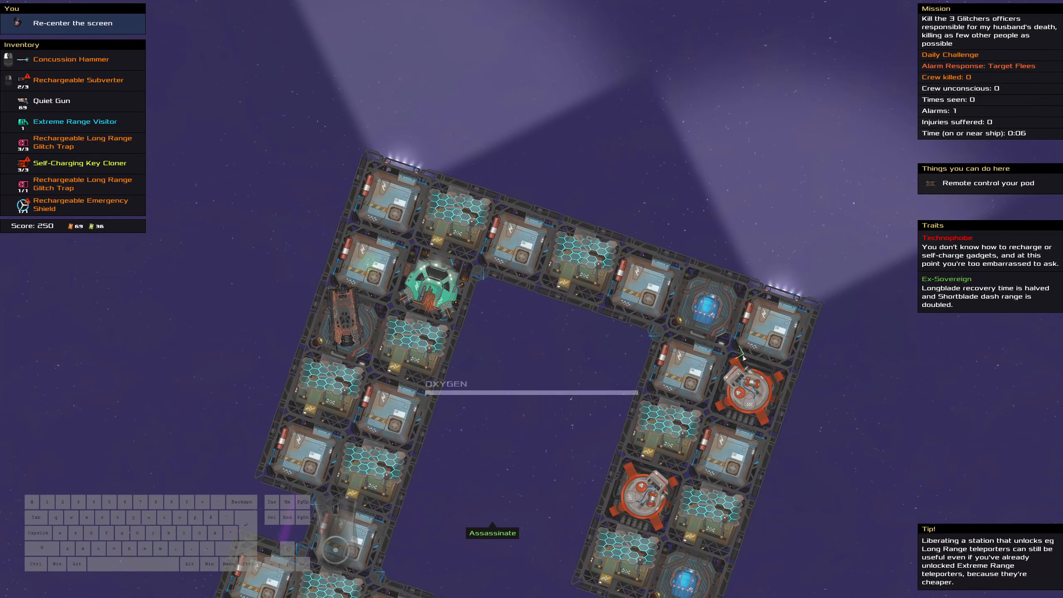
mouse_move(742, 357)
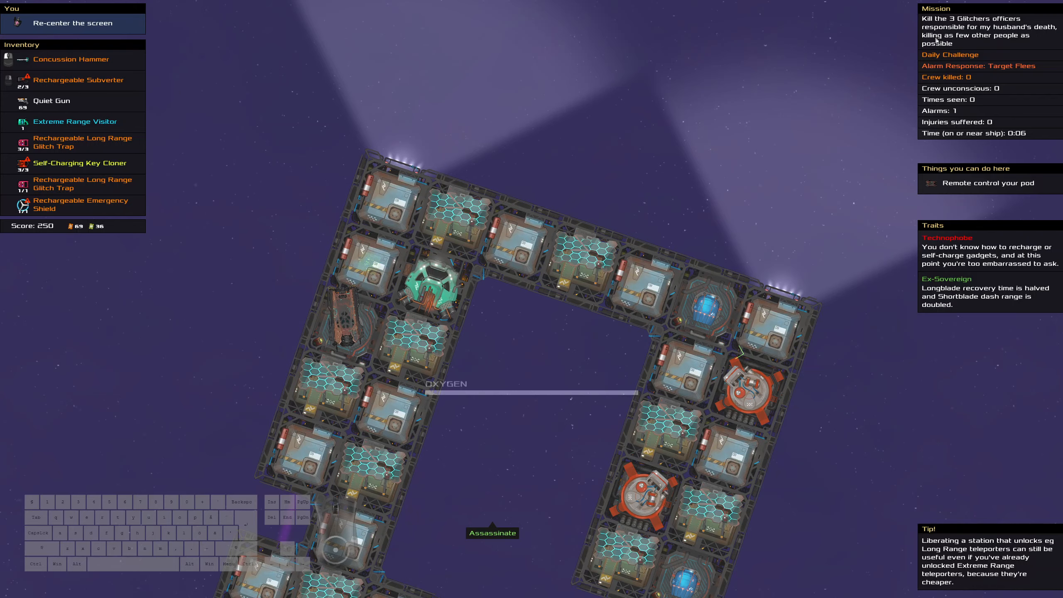
Step: Steer the pod to the target ship and assassinate the last officer for a final score of 598
right_click(82, 141)
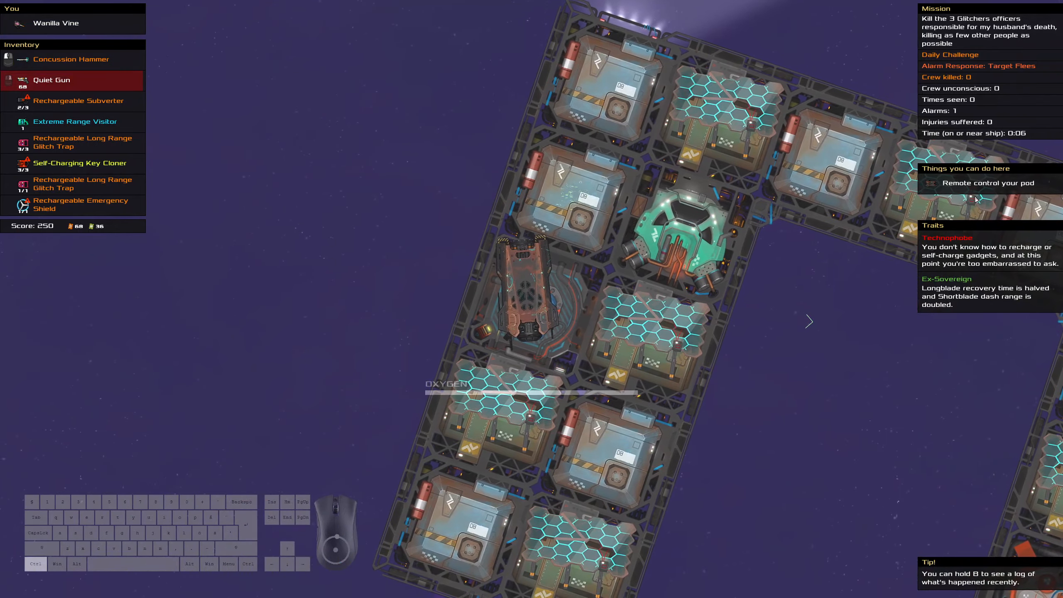
left_click(987, 183)
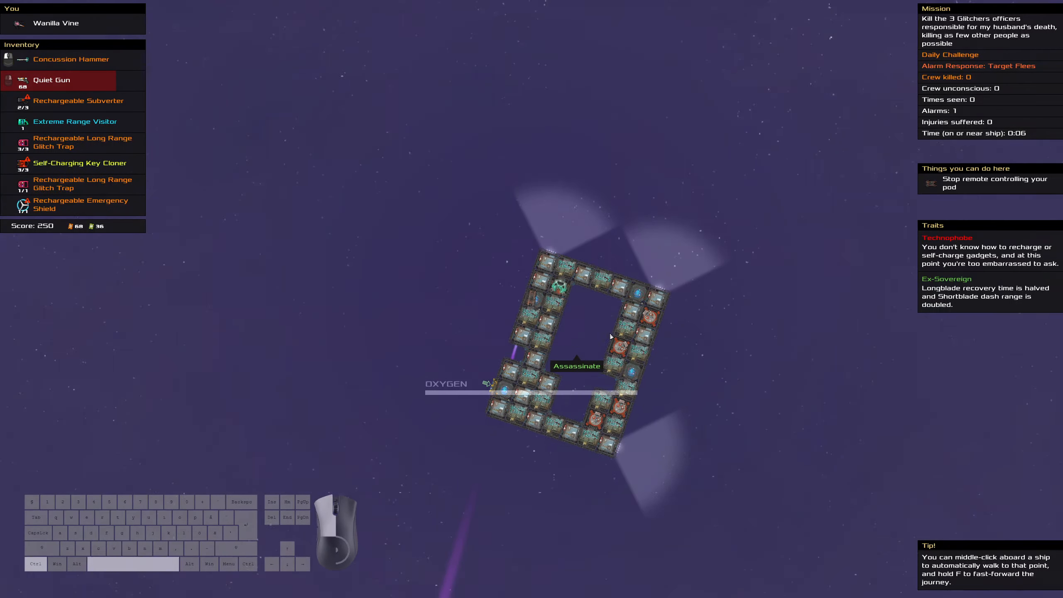
scroll("up", 3)
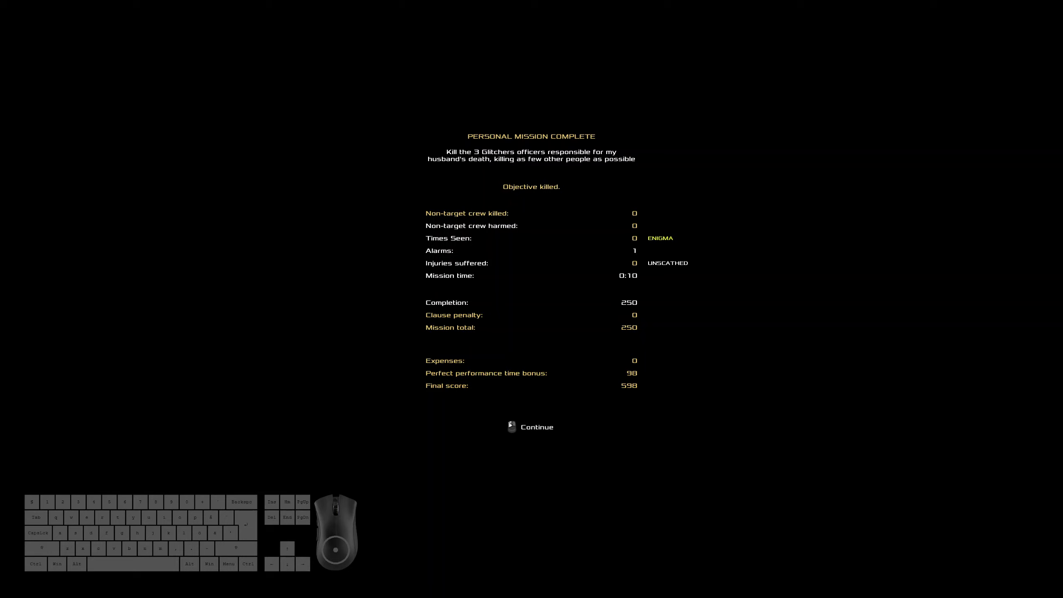
Step: View today's Top Scores leaderboard with the 598 run, then go back to the station
left_click(537, 426)
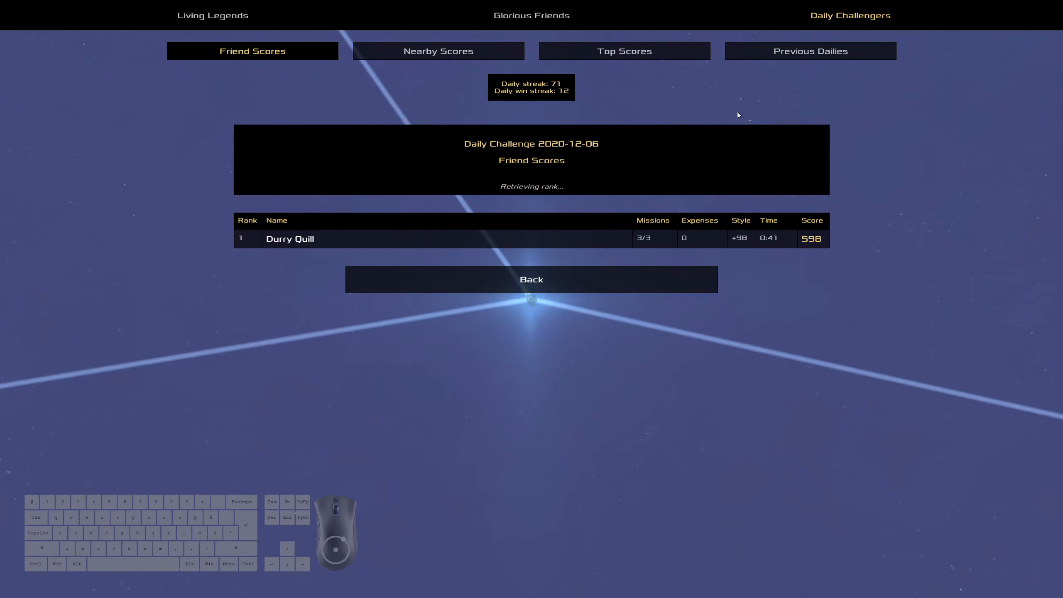
left_click(623, 49)
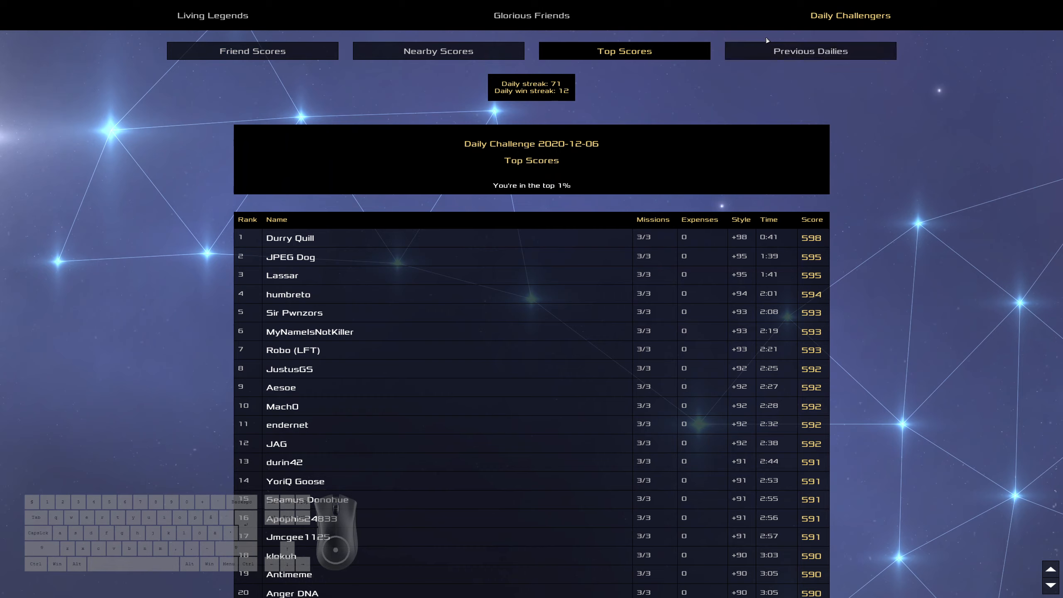
mouse_move(762, 36)
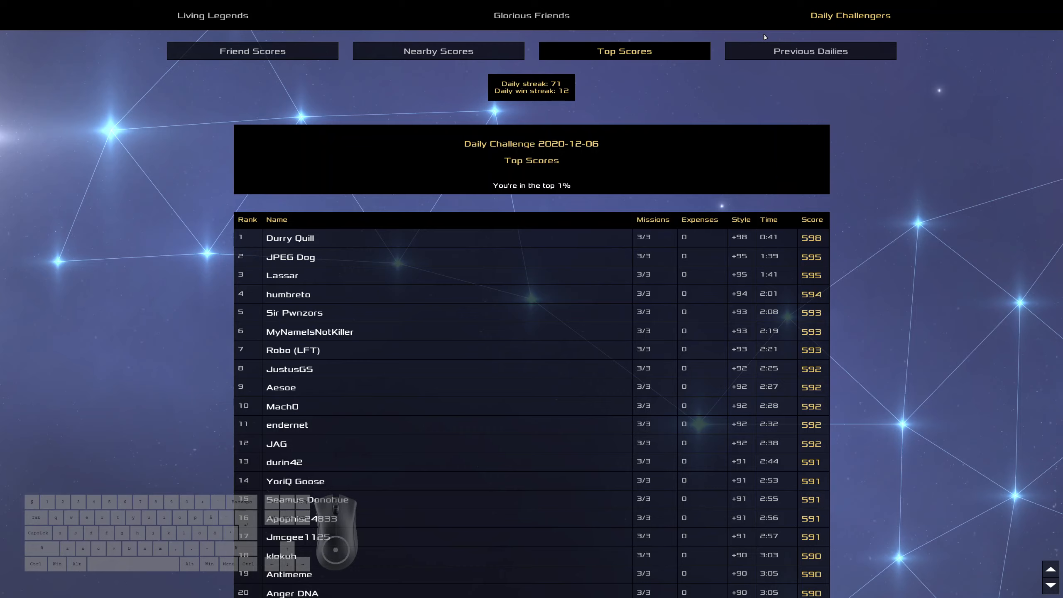
mouse_move(747, 16)
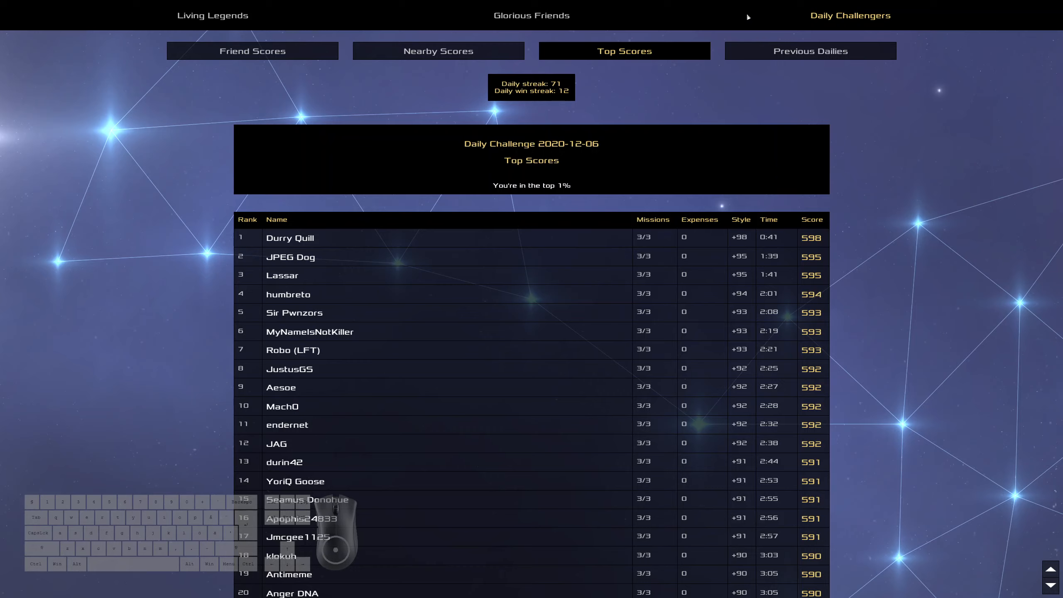
mouse_move(189, 280)
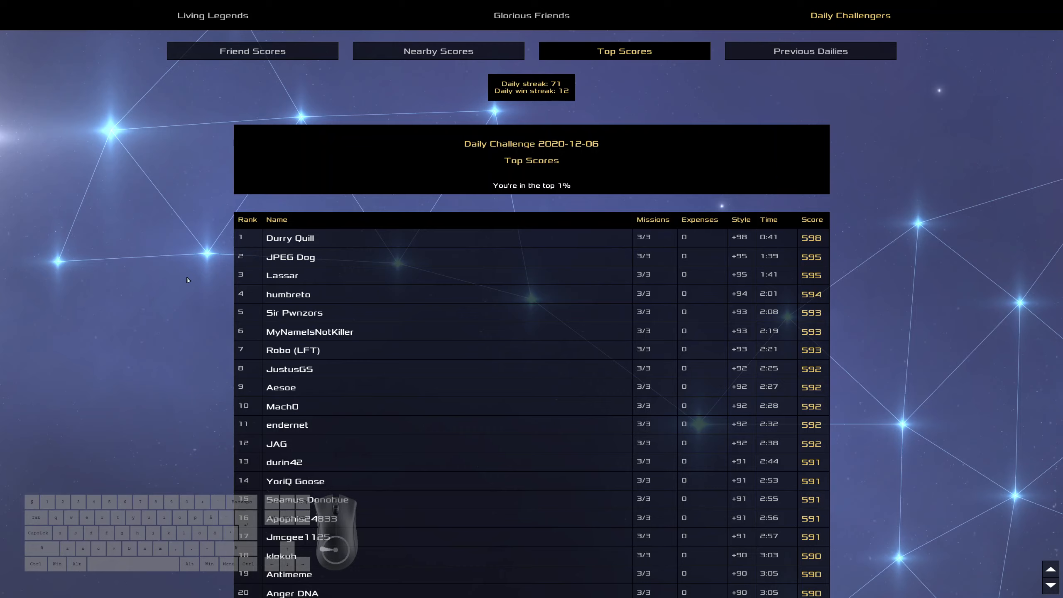
mouse_move(364, 269)
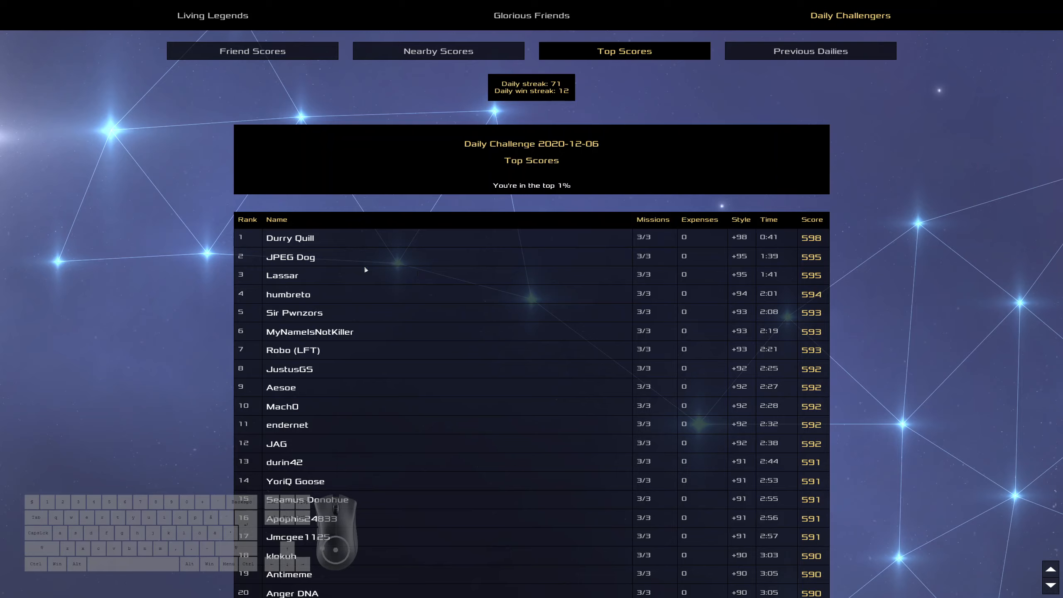
mouse_move(321, 263)
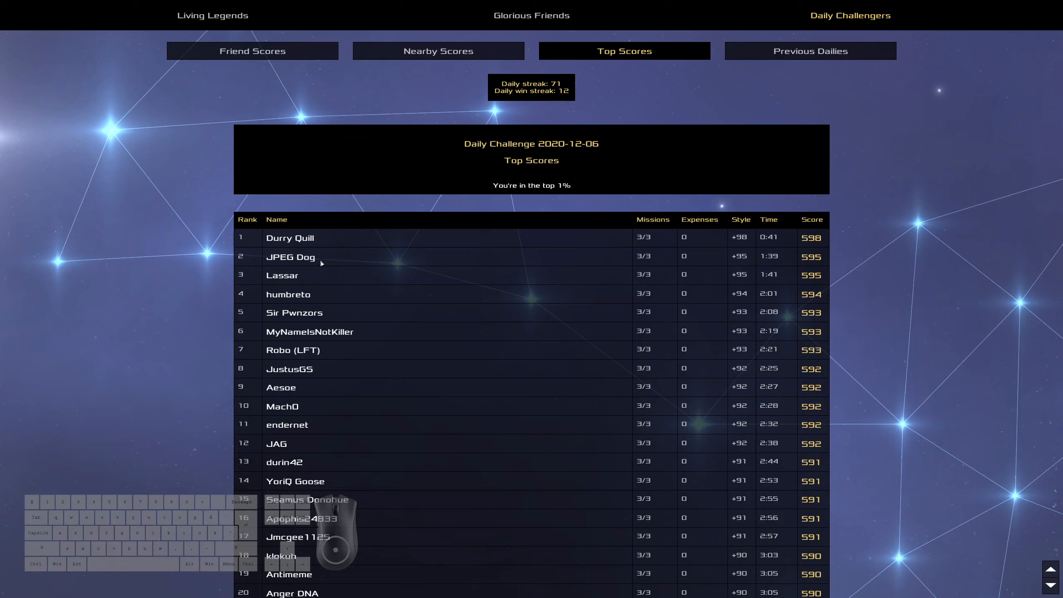
mouse_move(283, 320)
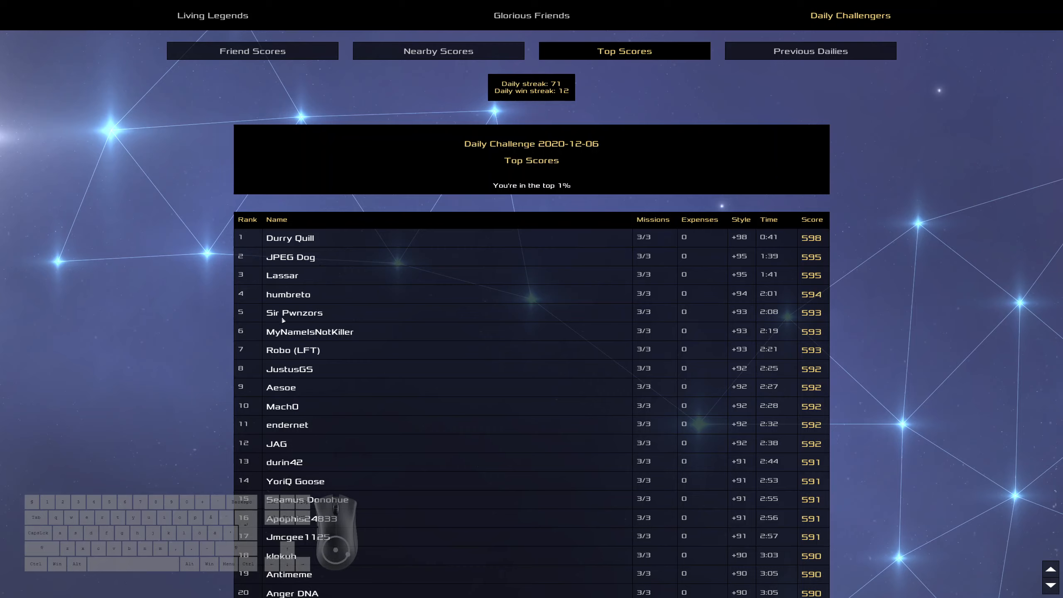
mouse_move(334, 317)
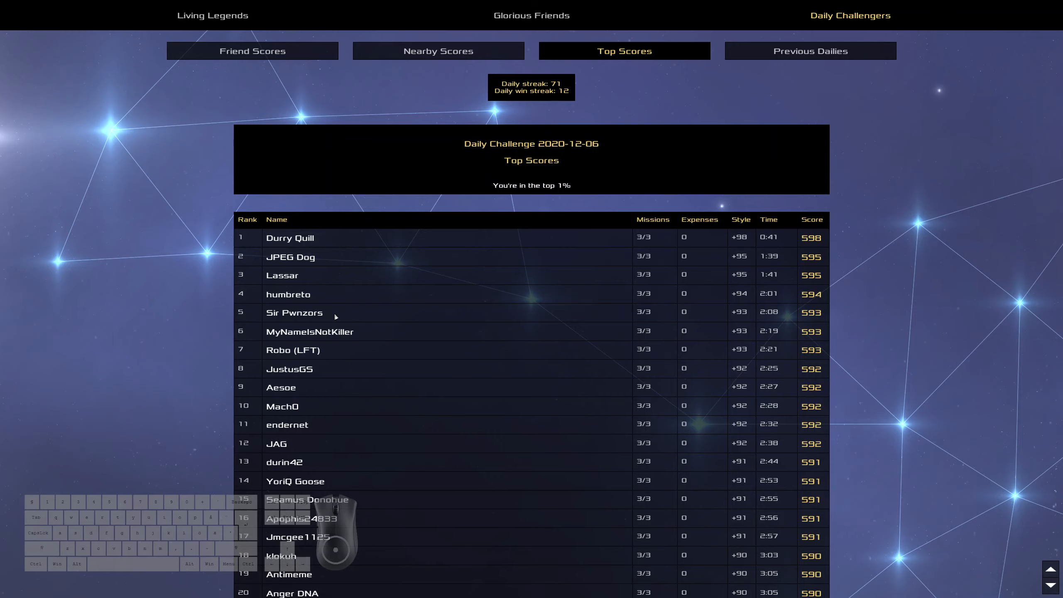
left_click(809, 51)
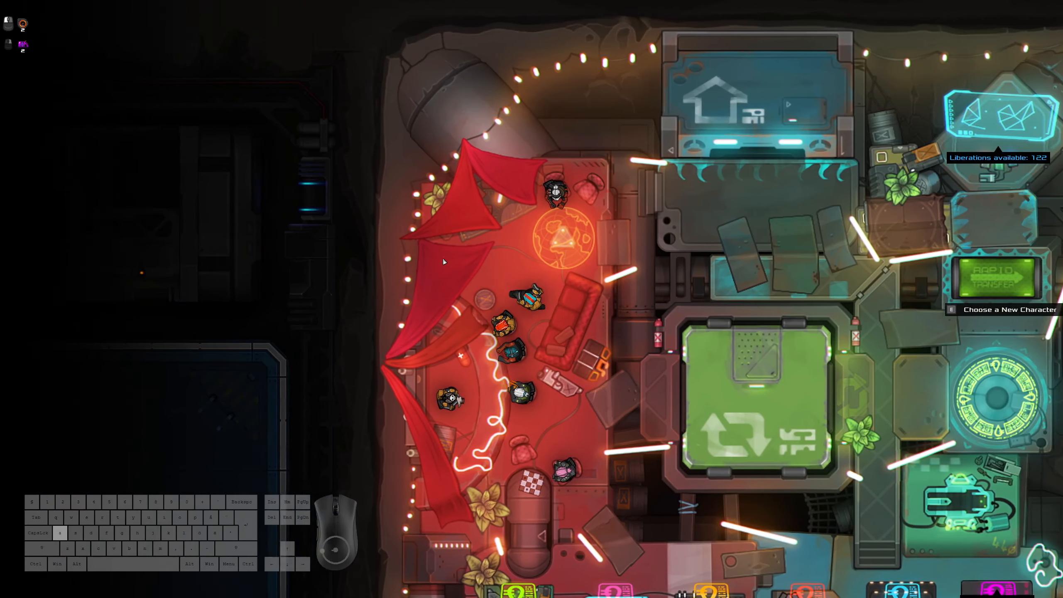
Step: Use Change galaxy from the main menu to load Galaxy 2
key("Escape")
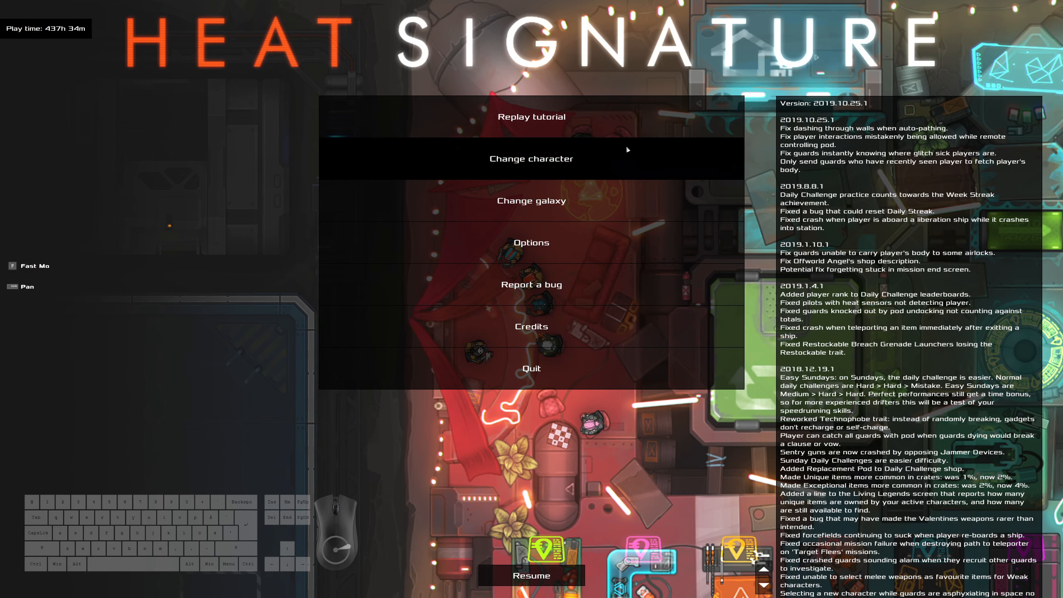
left_click(530, 200)
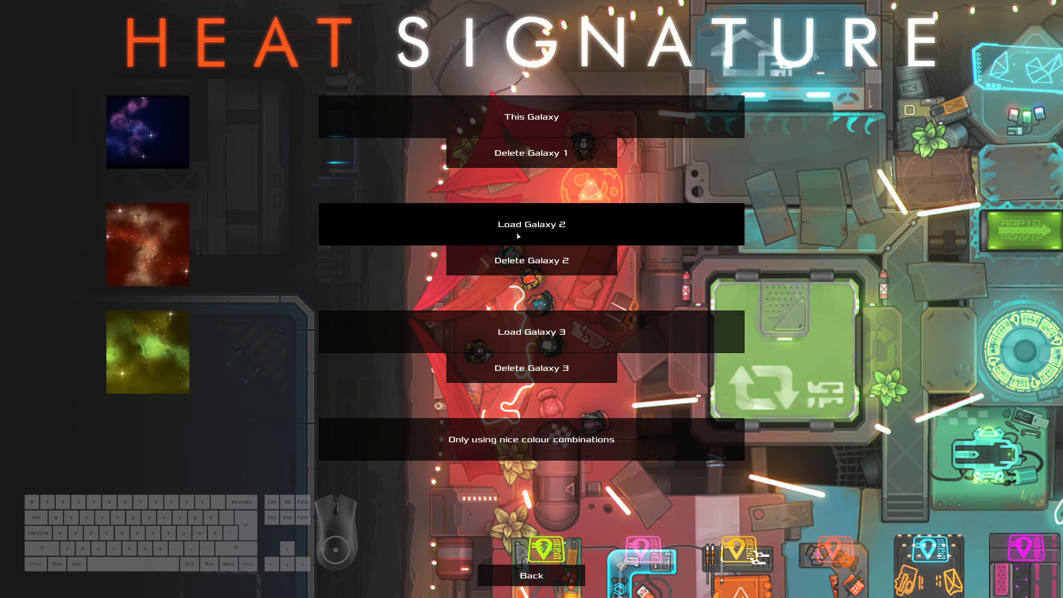
mouse_move(190, 272)
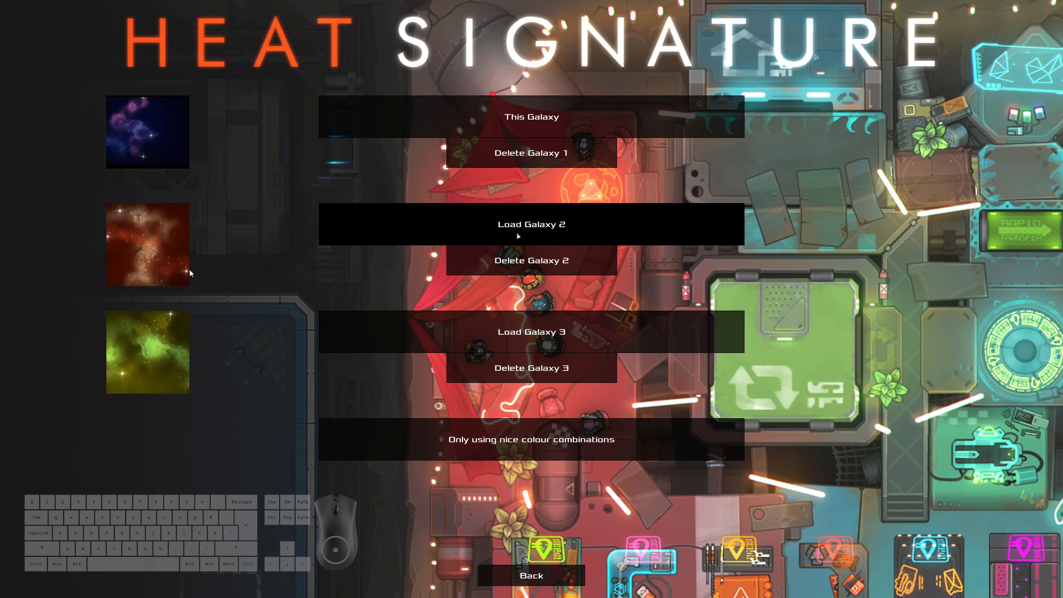
mouse_move(224, 270)
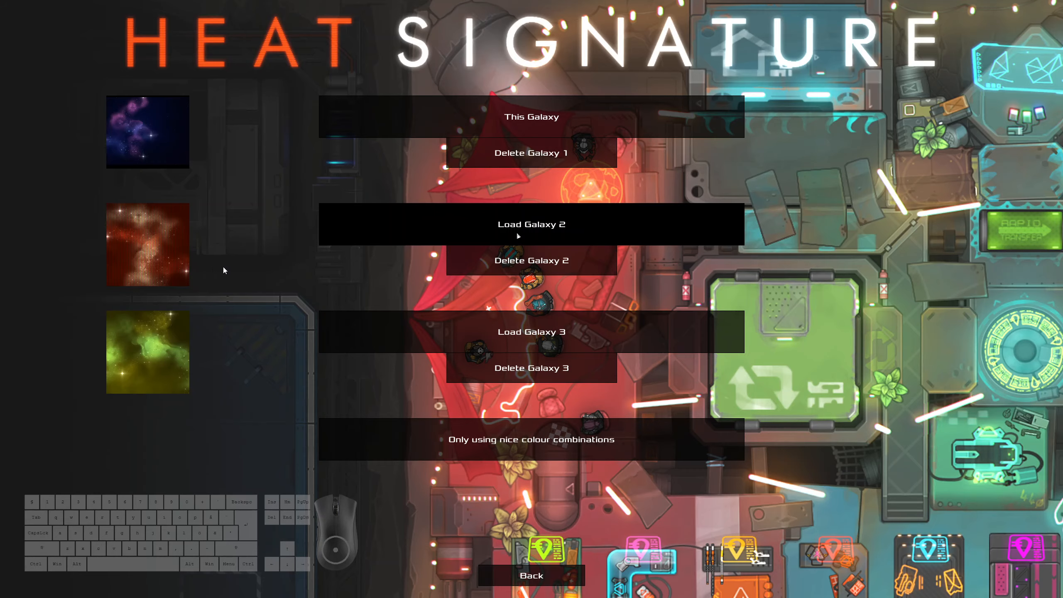
mouse_move(190, 272)
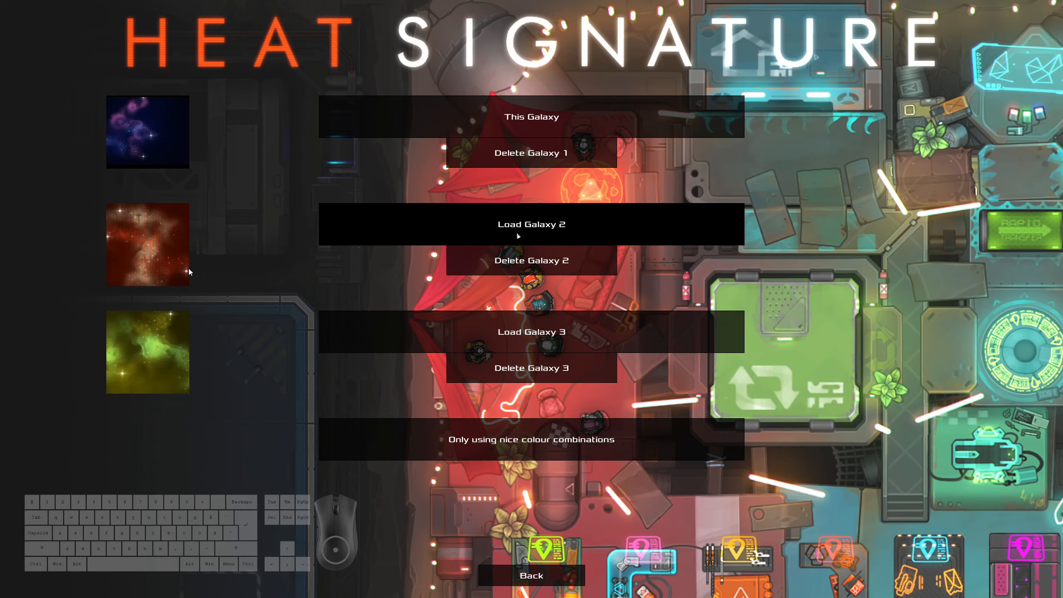
left_click(530, 224)
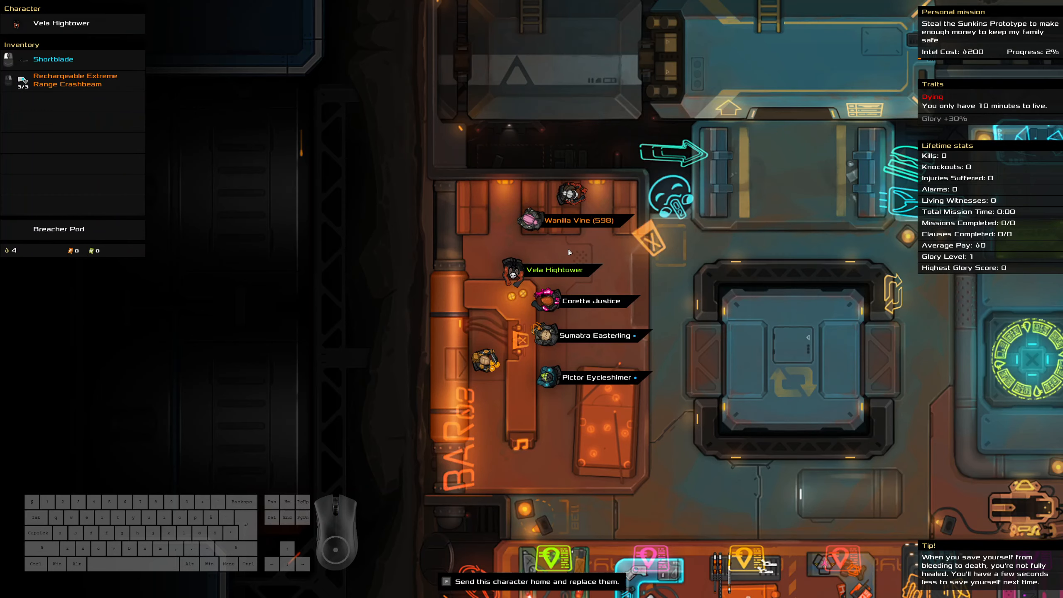
Step: Inspect Vela Hightower and Coretta Justice, then use the Legends and Leaderboards terminal
left_click(523, 220)
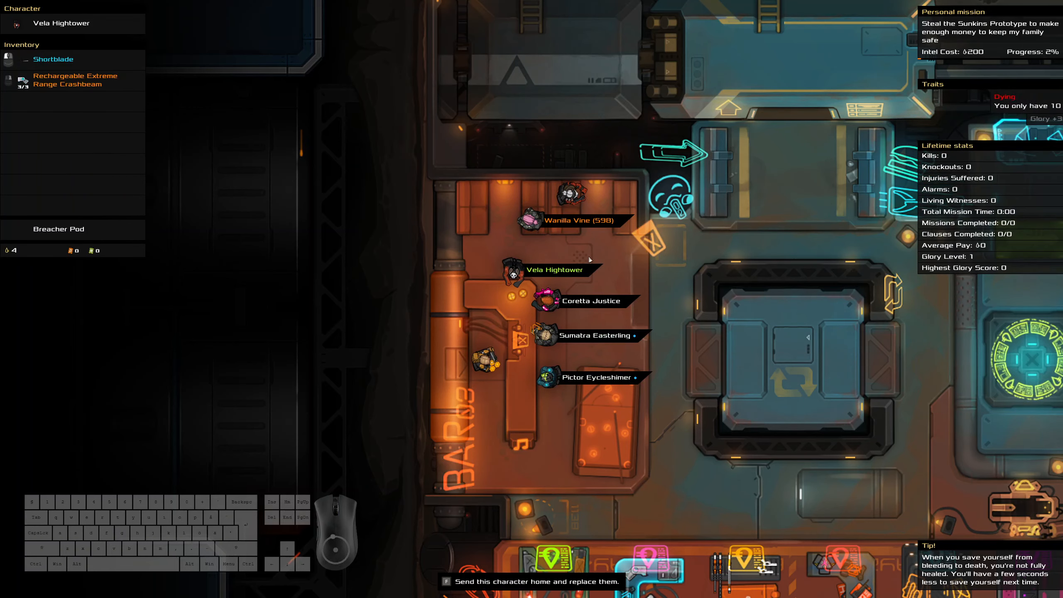
left_click(542, 301)
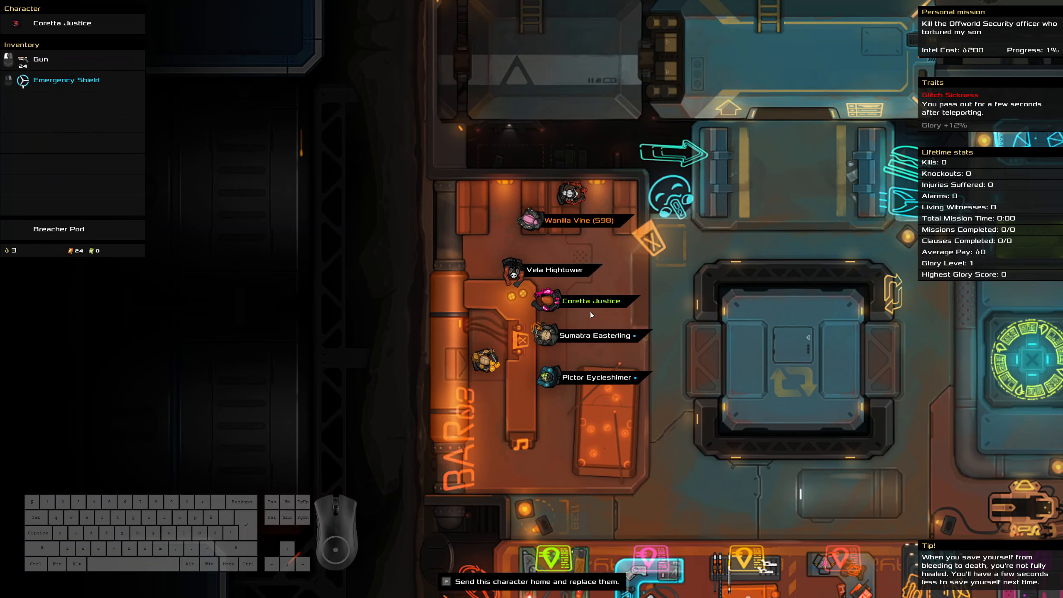
left_click(513, 269)
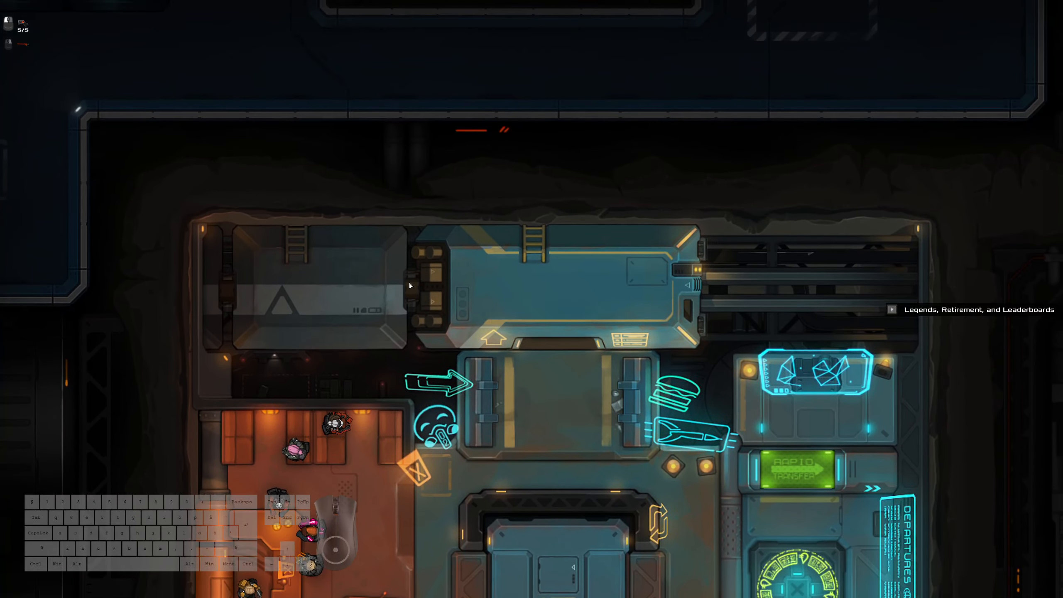
key("e")
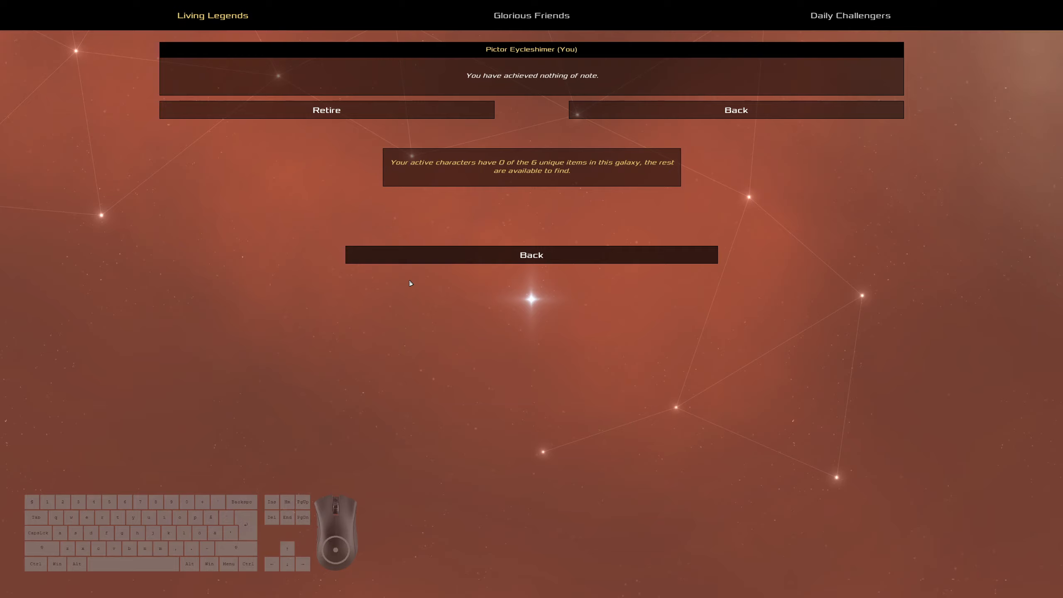
mouse_move(697, 2)
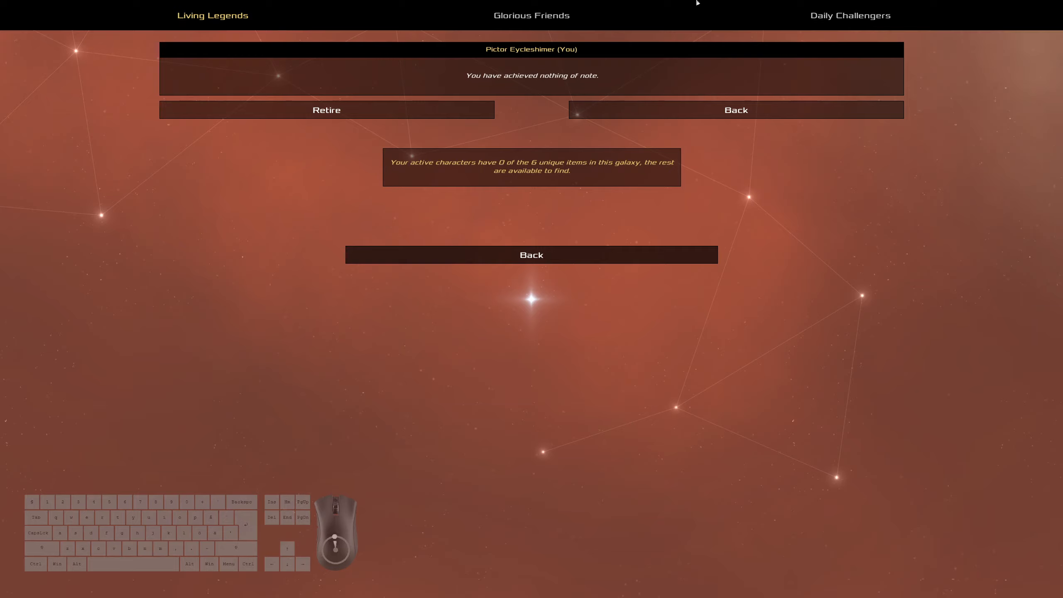
Step: View the 4 Dec 2020 leaderboard under Previous Dailies, then back out toward the galaxy list
left_click(808, 50)
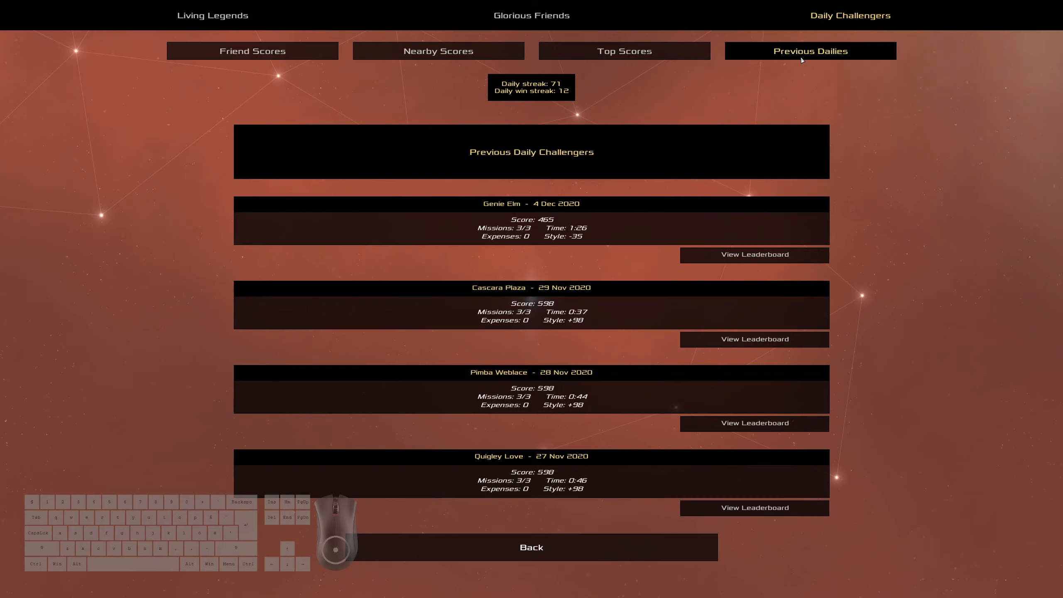
mouse_move(733, 259)
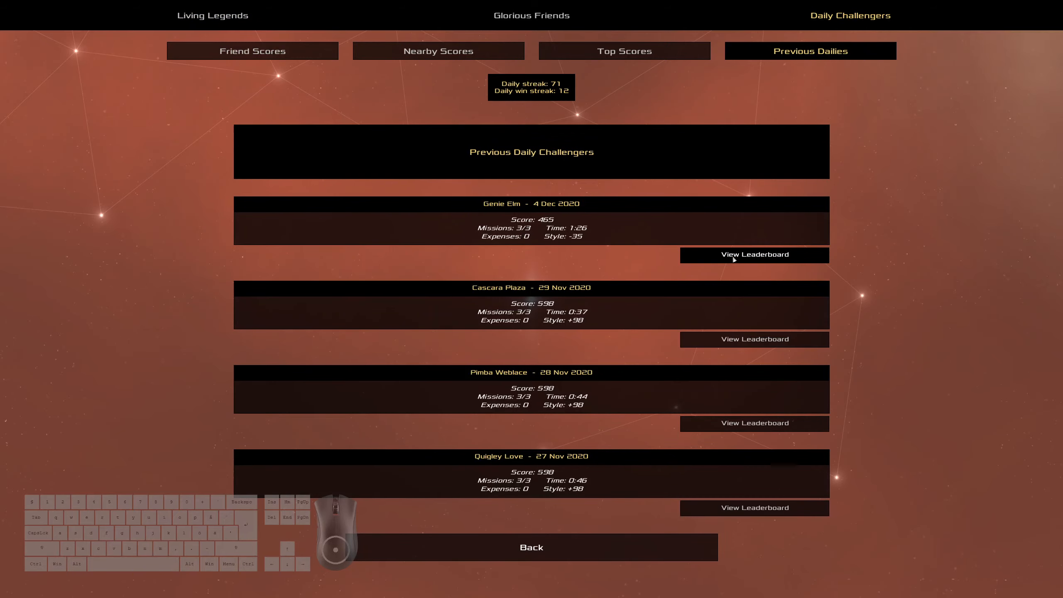
left_click(753, 254)
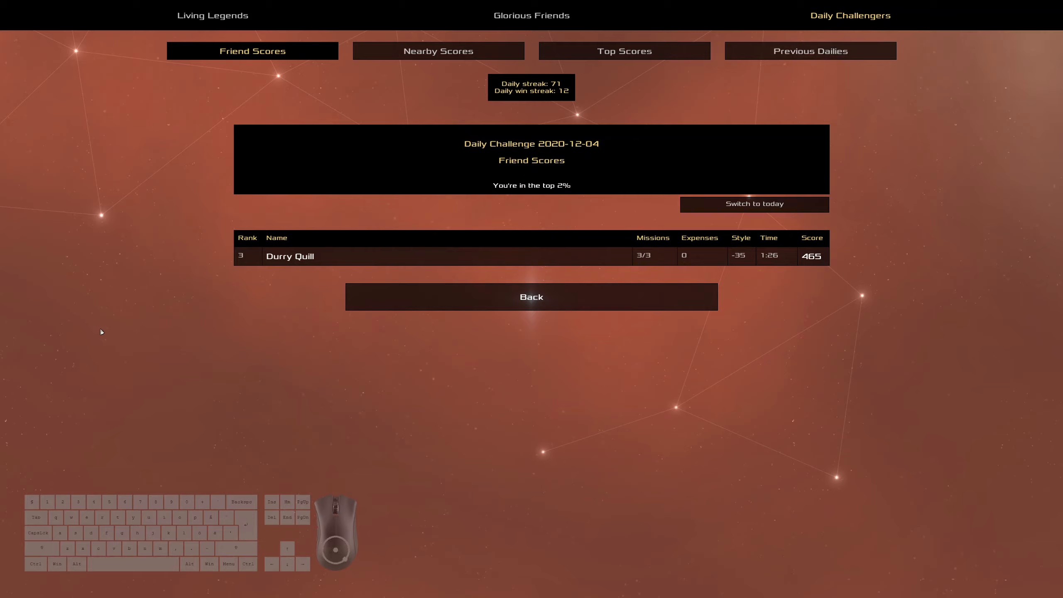
mouse_move(581, 261)
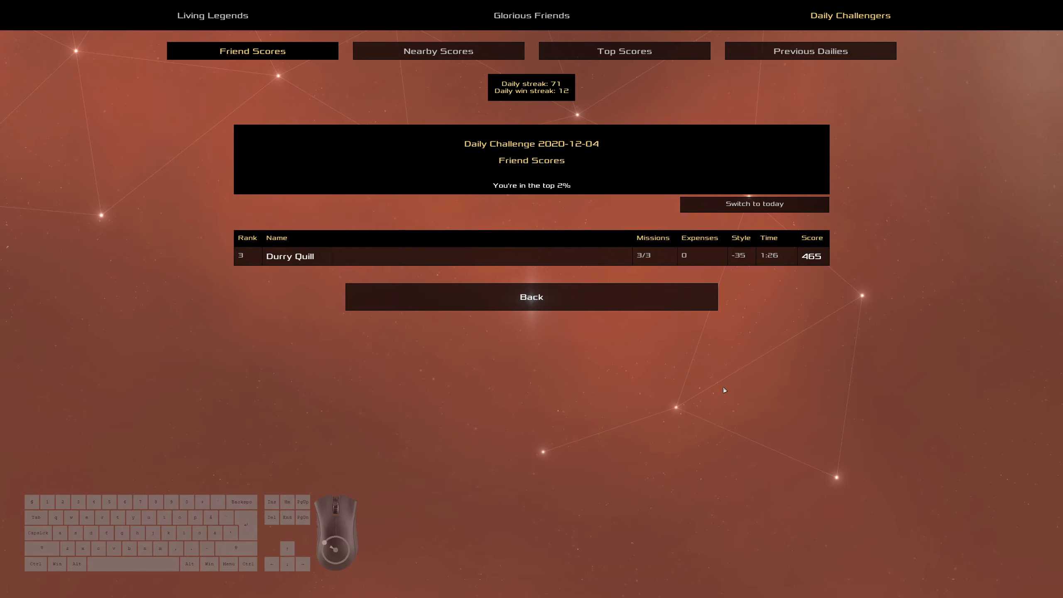
left_click(530, 296)
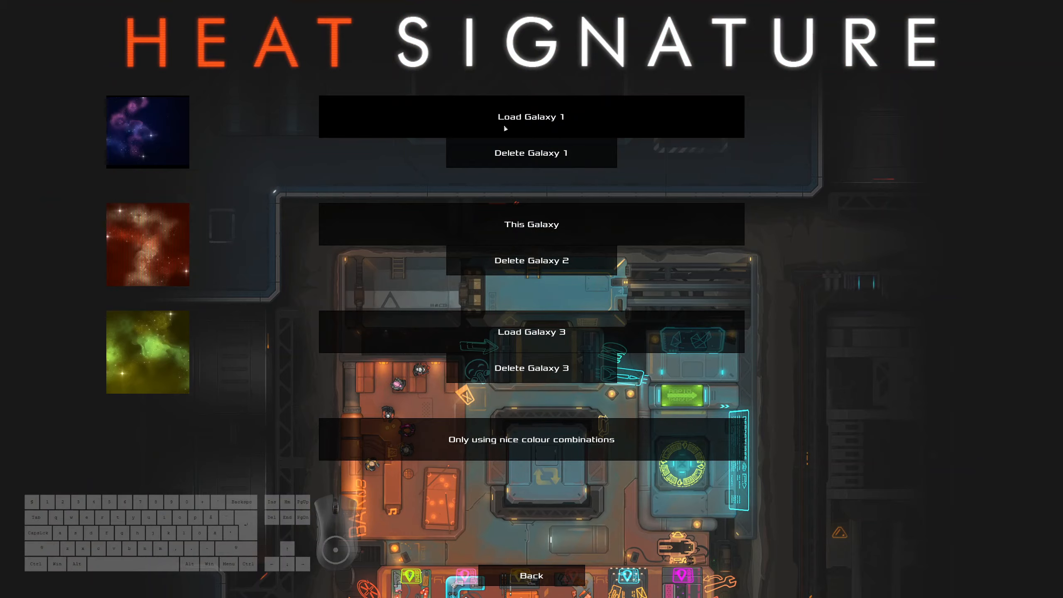
Step: Load Galaxy 1 and bring up the 5 Dec 2020 Daily Challengers friend scores
left_click(530, 116)
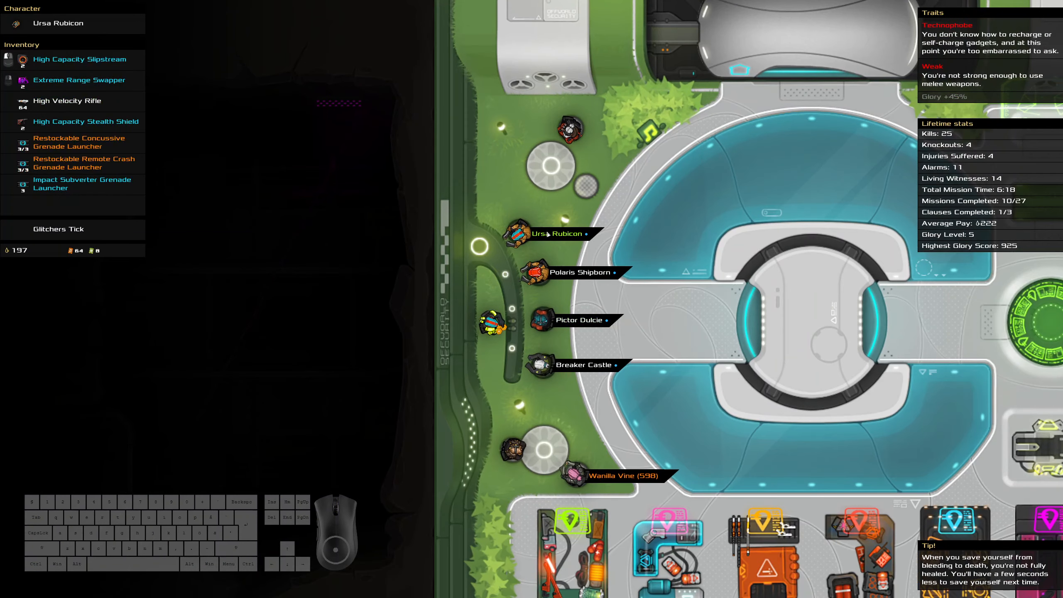
left_click(573, 470)
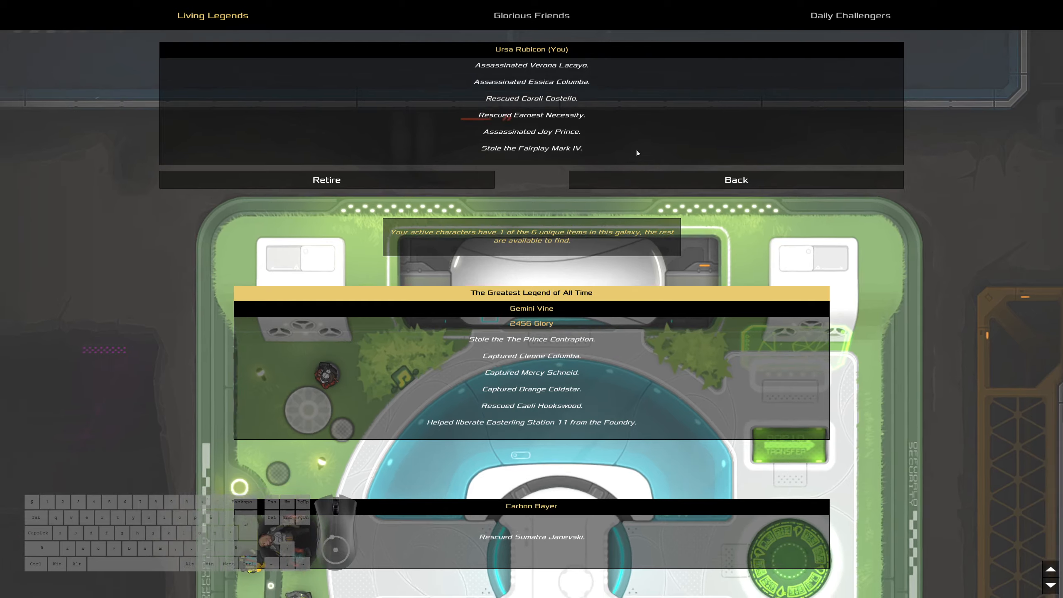
left_click(849, 15)
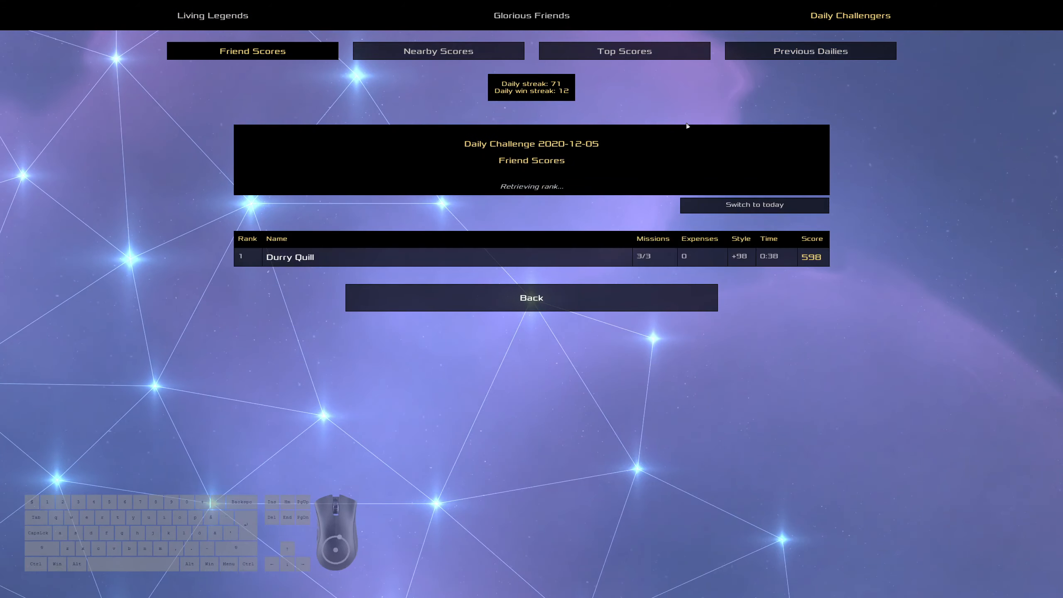
Step: Check 5 Dec Top Scores and Friend Scores, return to the station and select Wanilla Vine
left_click(622, 50)
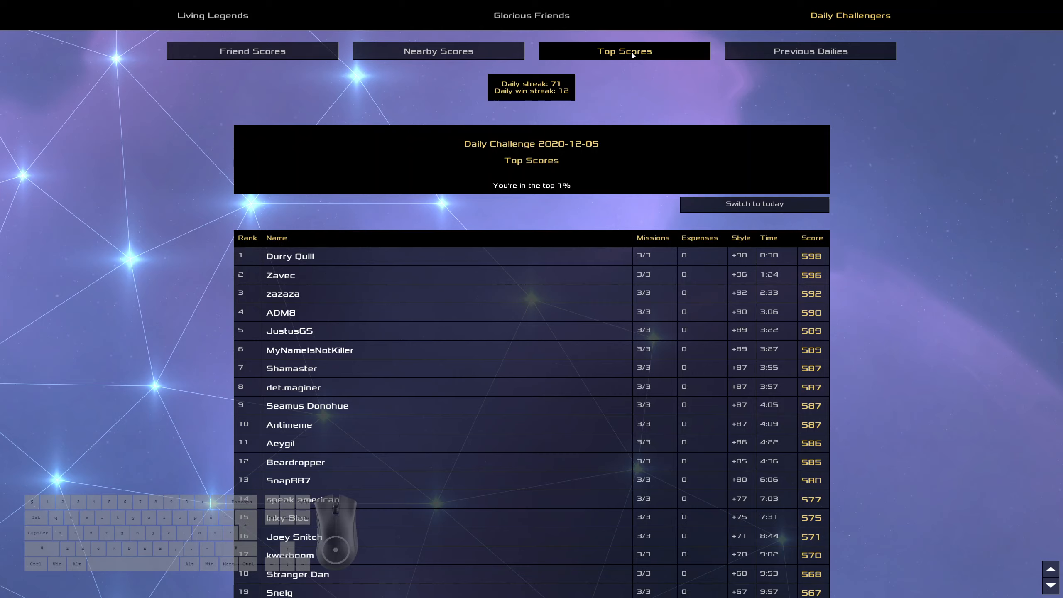
mouse_move(957, 11)
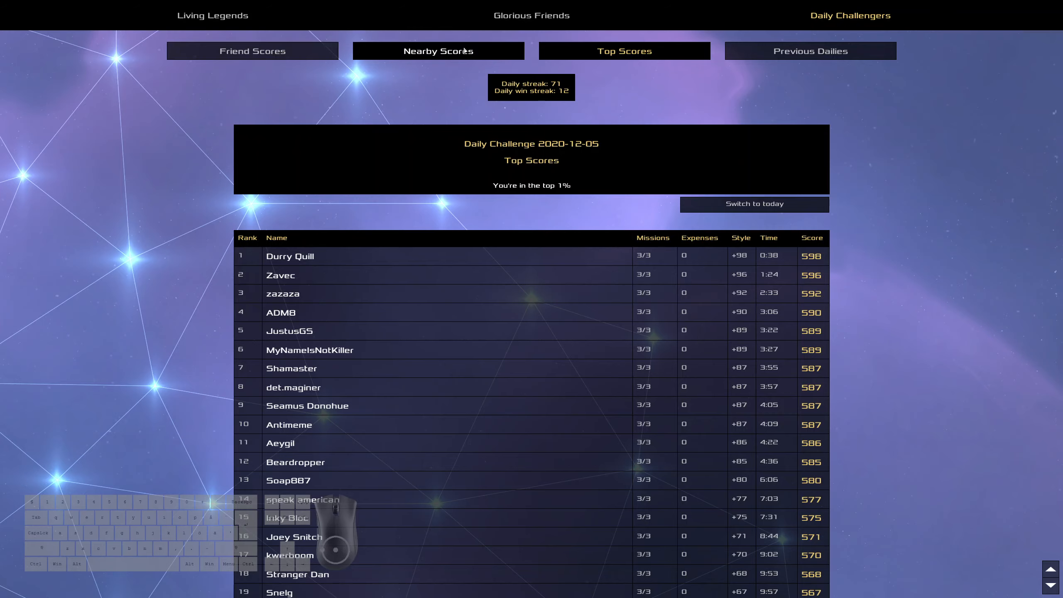
left_click(252, 51)
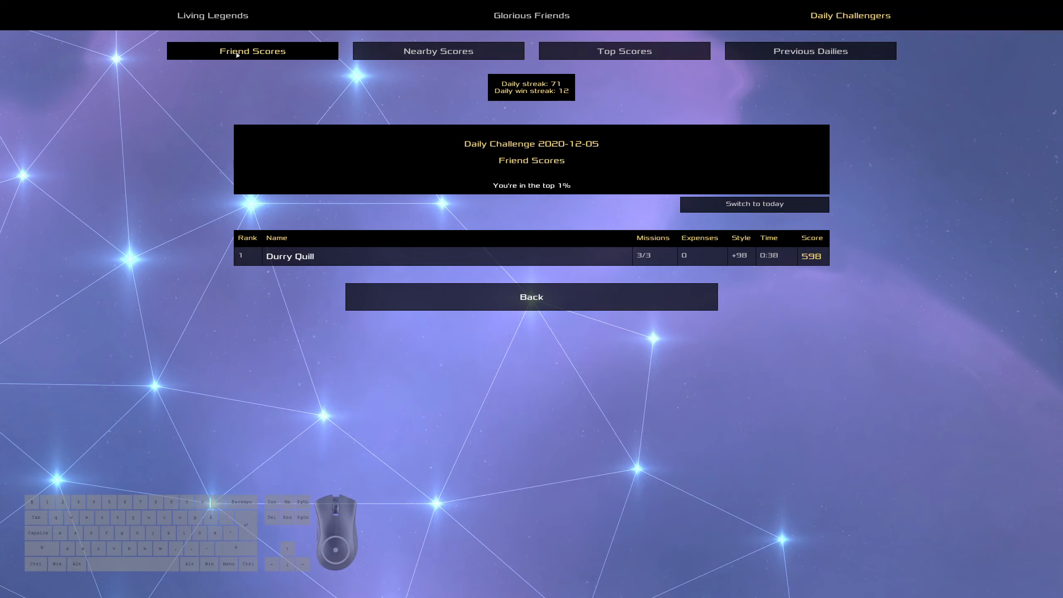
left_click(530, 297)
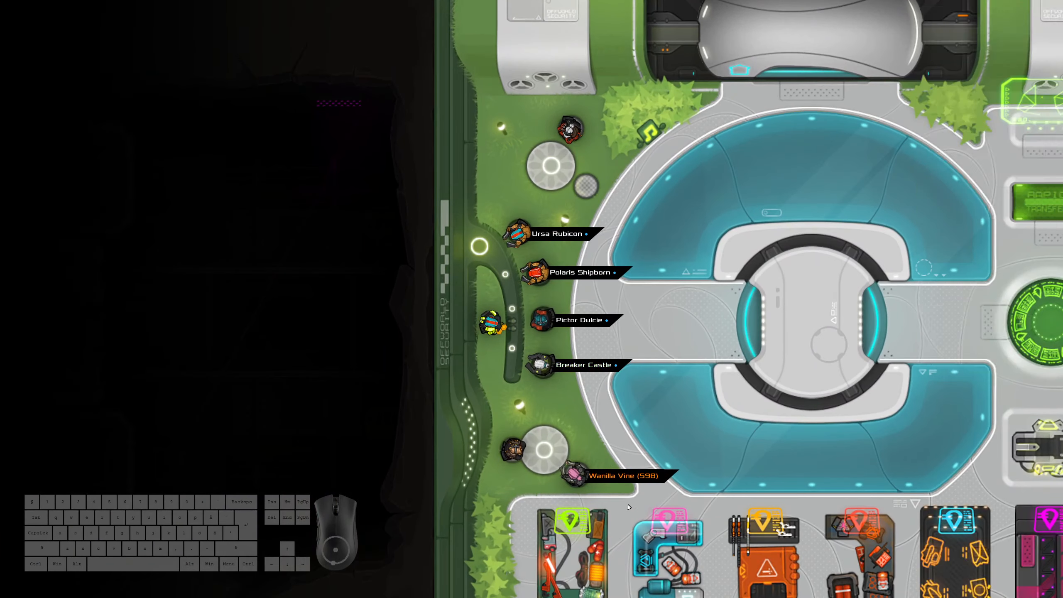
left_click(573, 473)
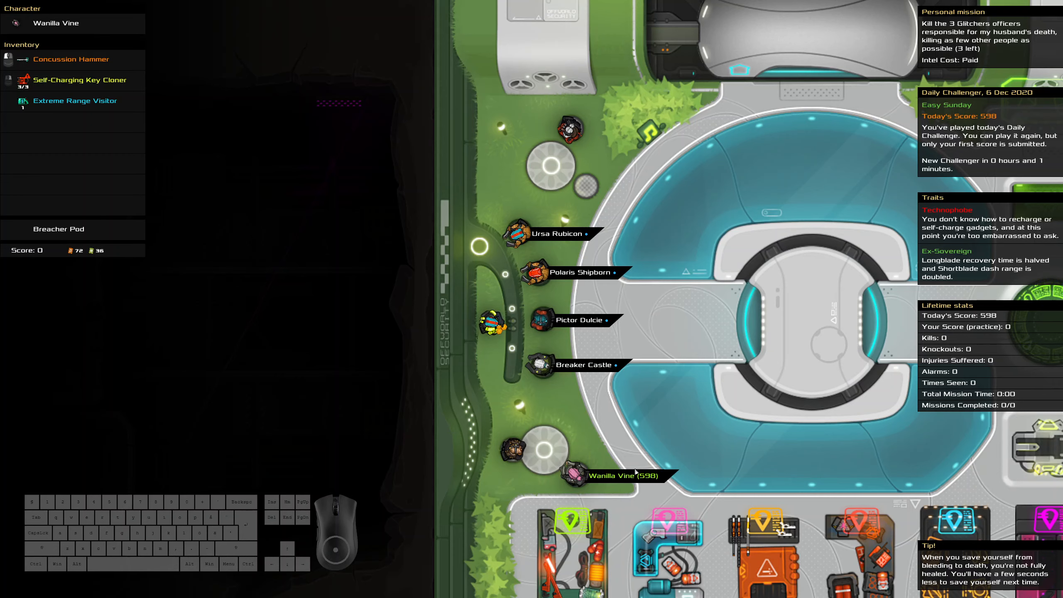